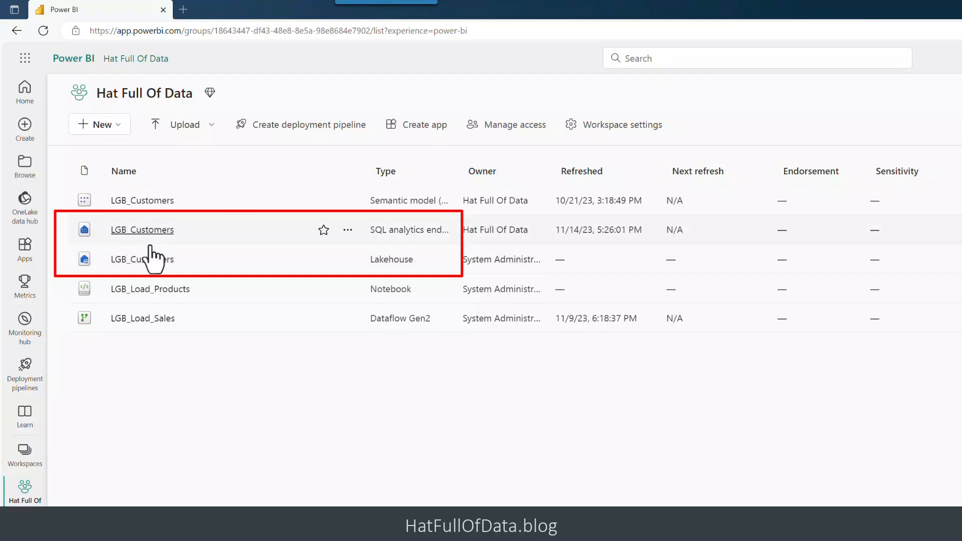
mouse_move(150, 258)
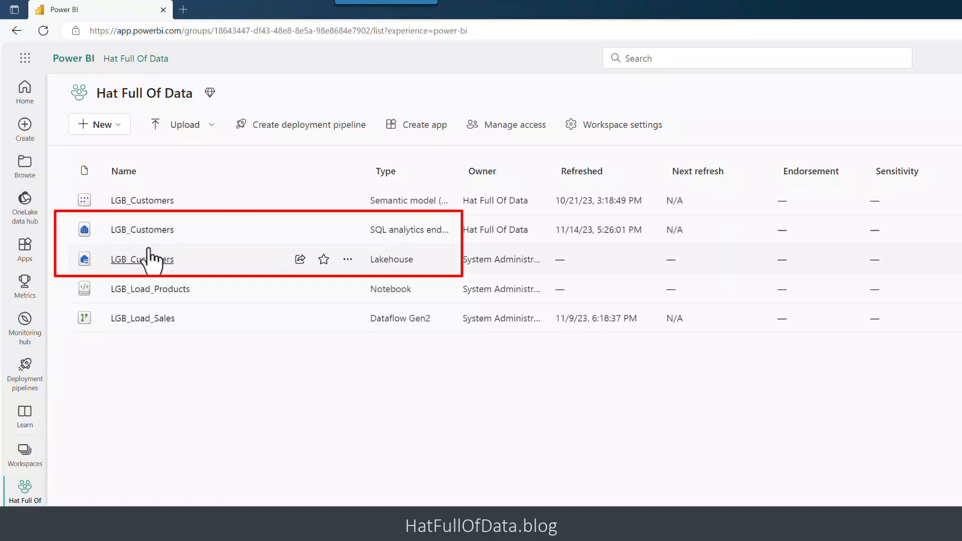
Open the LGB_Customers lakehouse from the Hat Full Of Data workspace
click(141, 258)
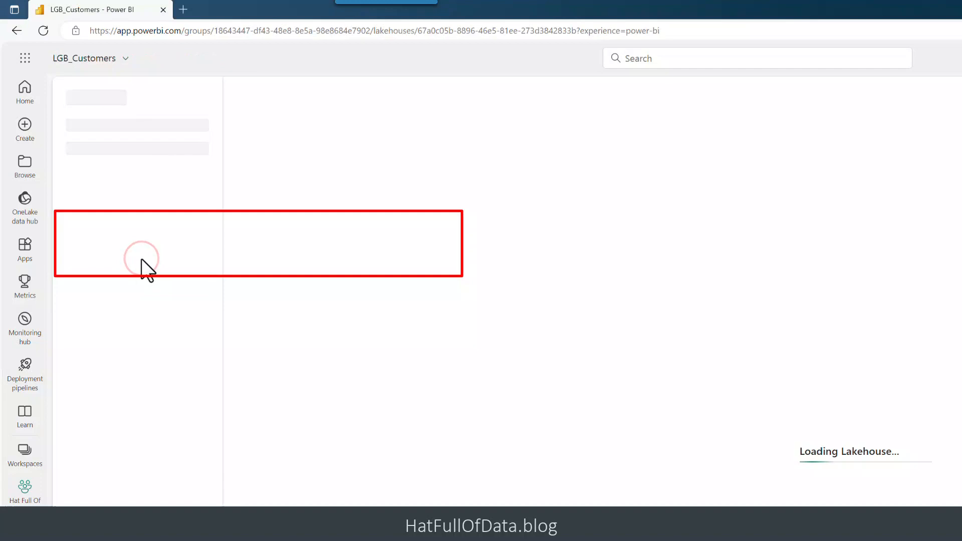
click(132, 211)
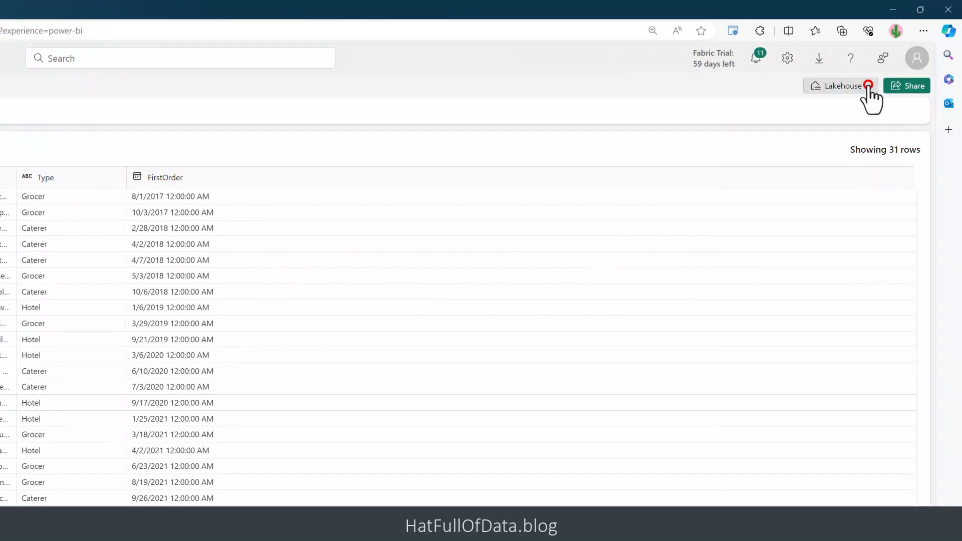
Switch LGB_Customers to the SQL analytics endpoint and preview the products table
click(841, 85)
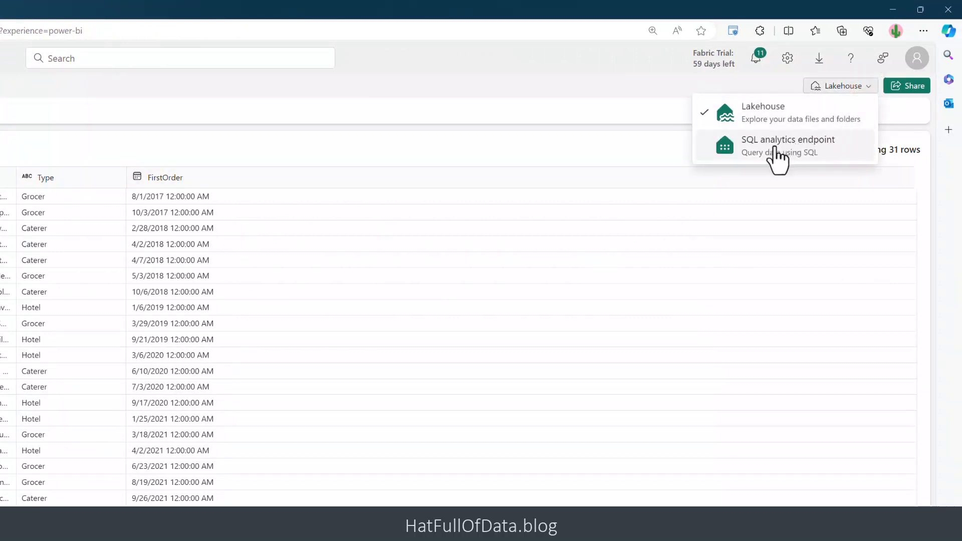
click(788, 145)
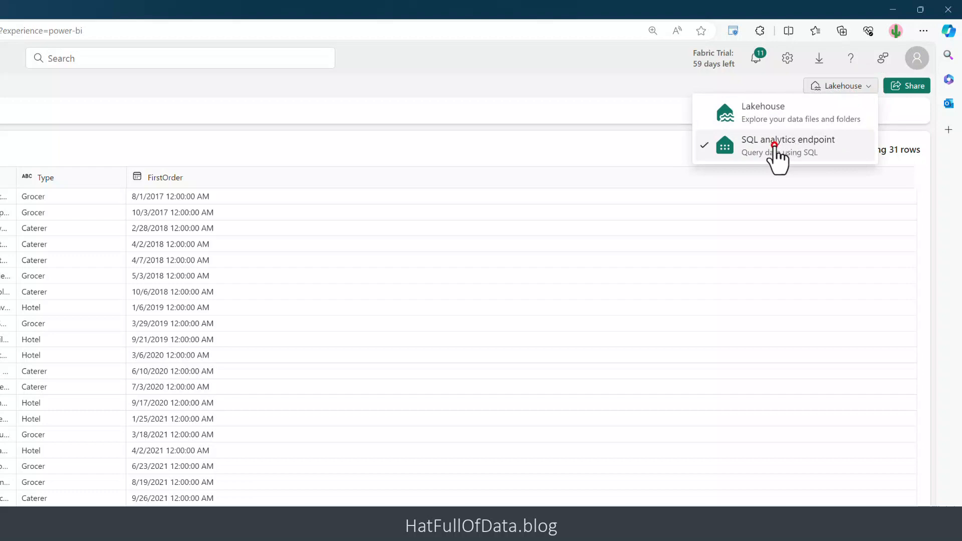
click(788, 145)
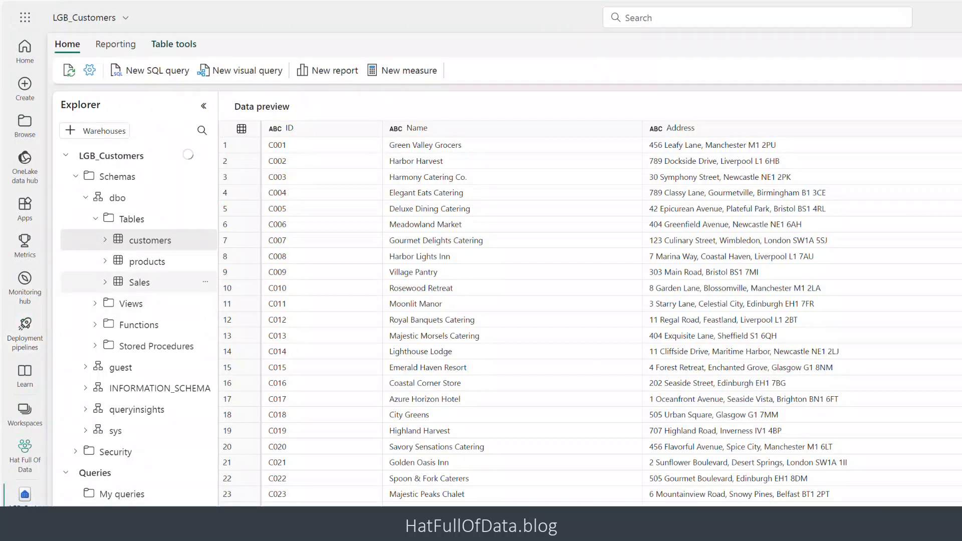
click(147, 262)
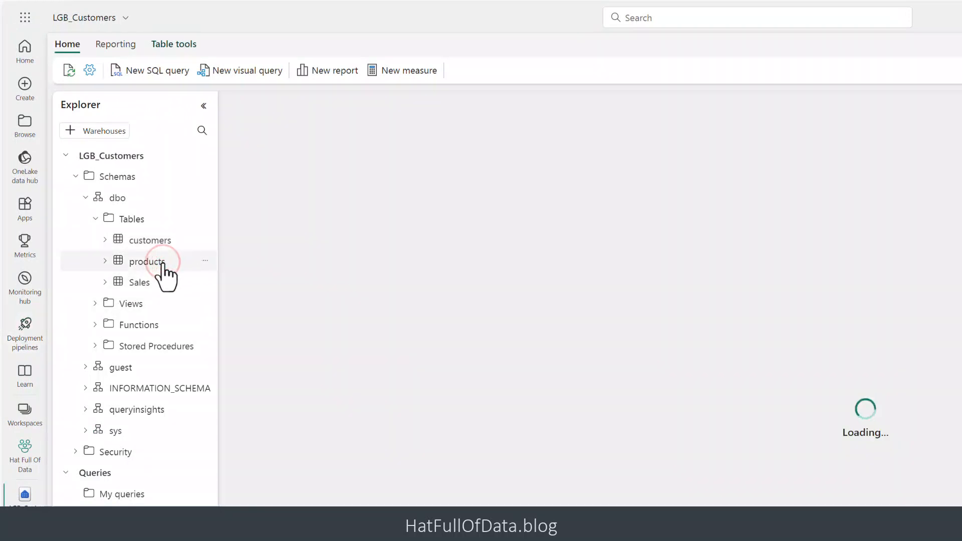
click(148, 262)
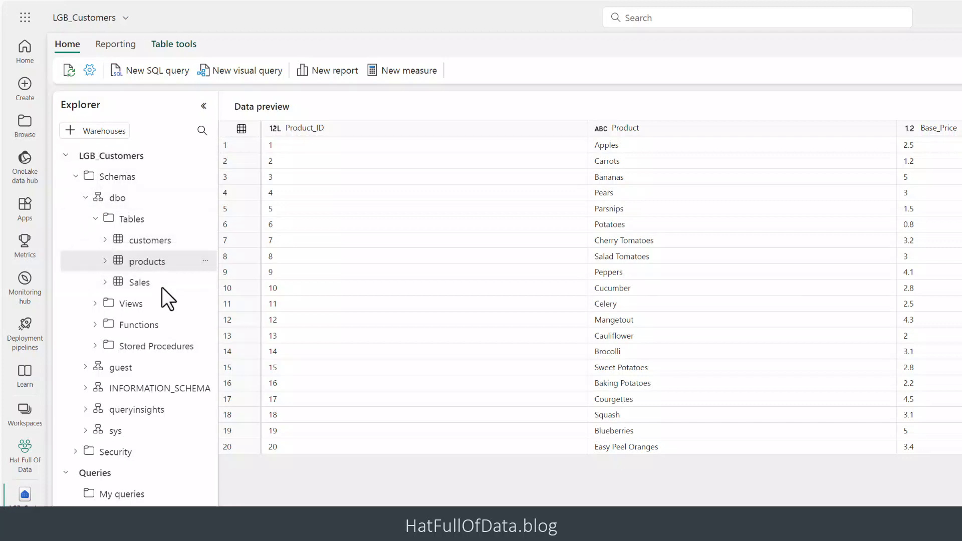
mouse_move(148, 70)
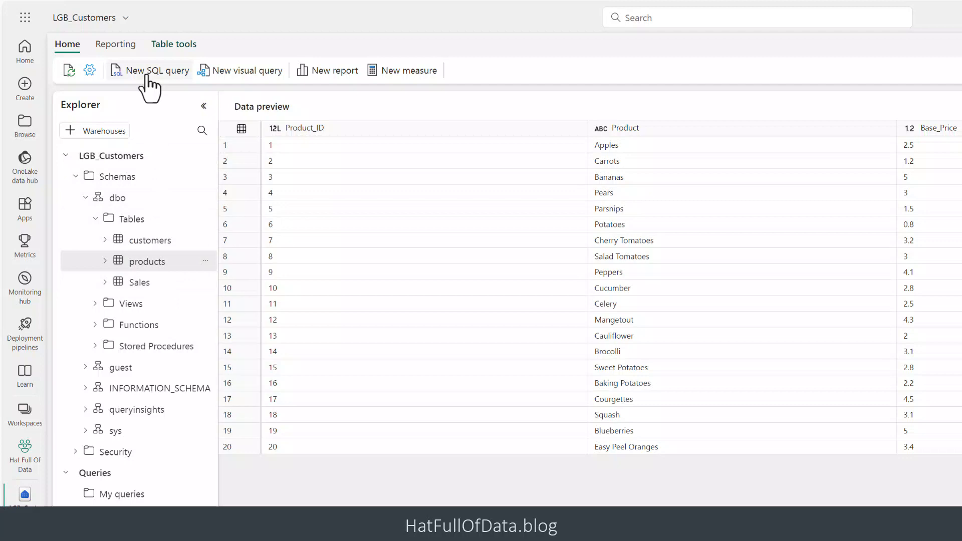
Run a new SQL query 'SELECT * from customers' listing all customer IDs, names and addresses
click(155, 70)
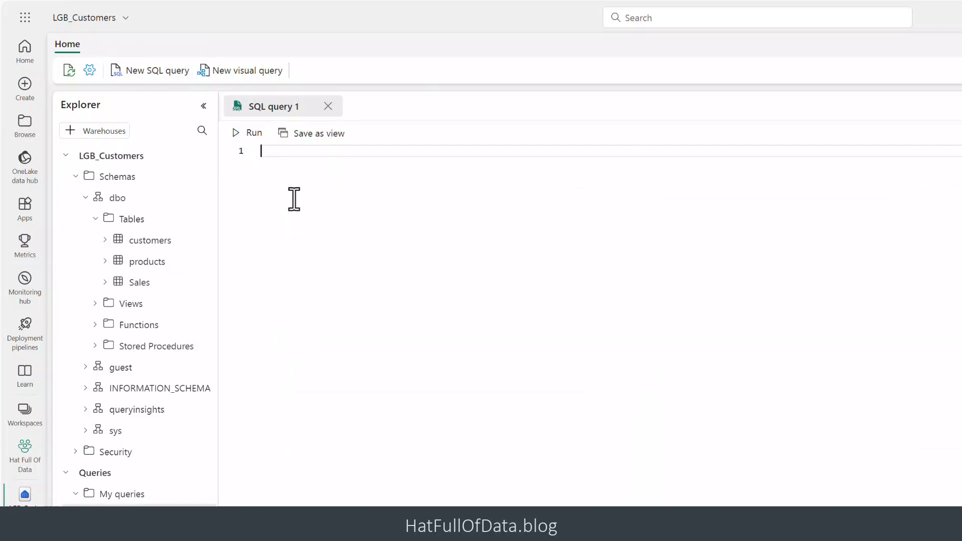
text(s)
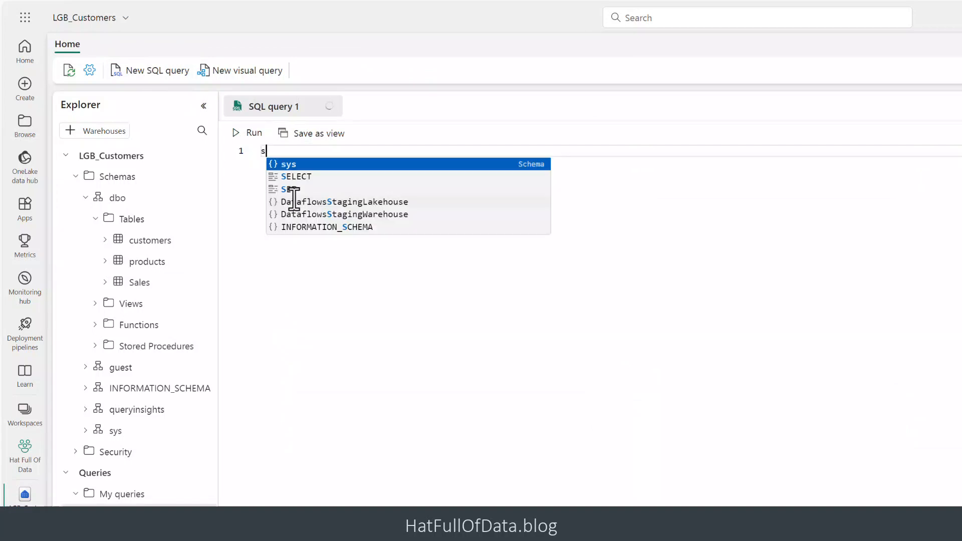
text(e)
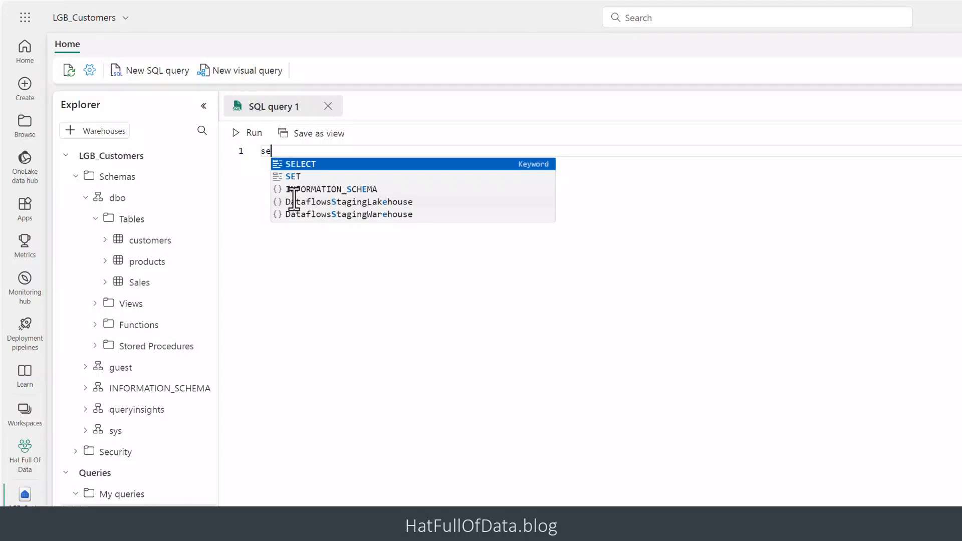
key(Tab)
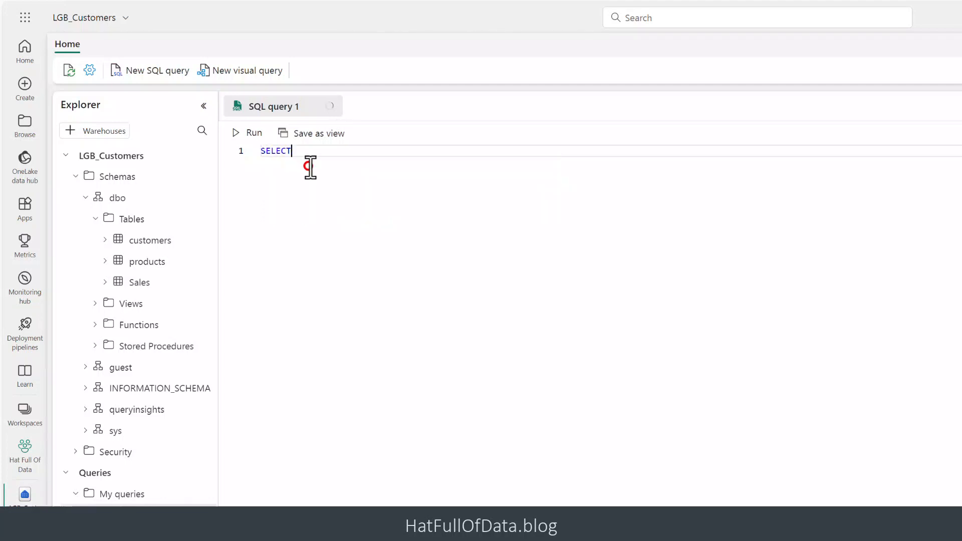
mouse_move(331, 220)
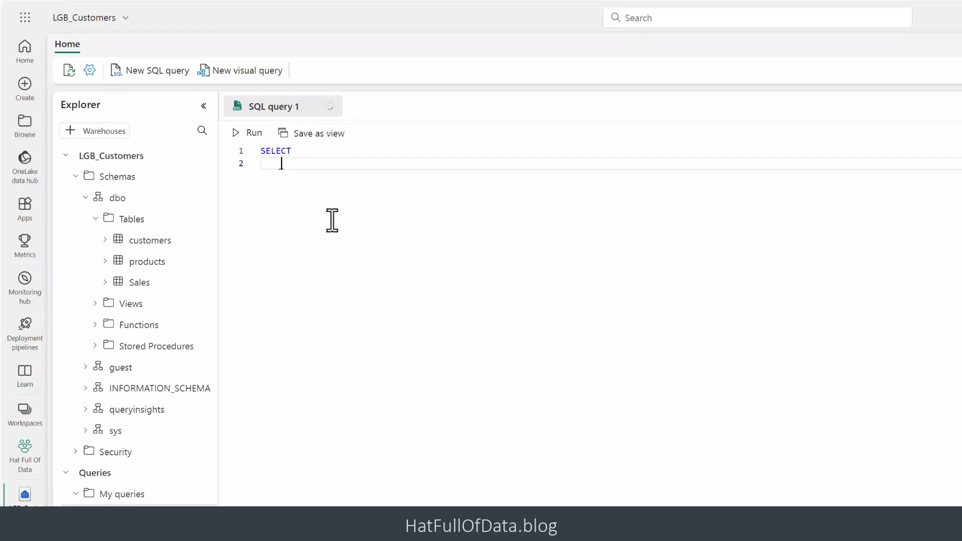
text(*)
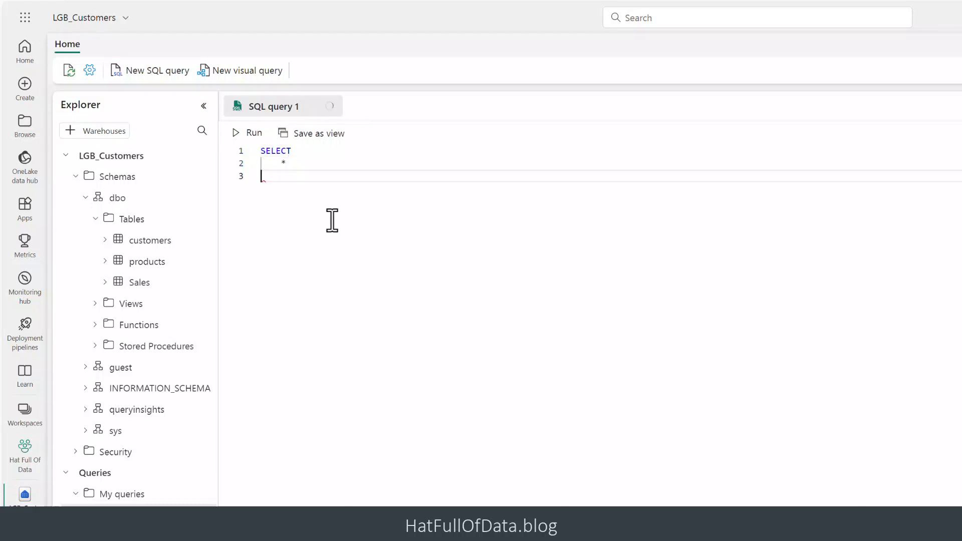
text(fr)
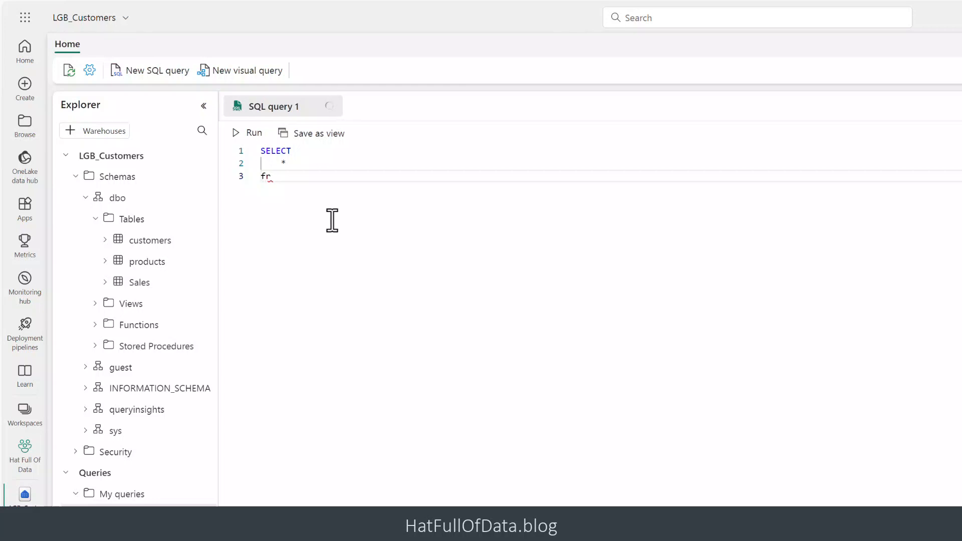
text(om)
text(cu)
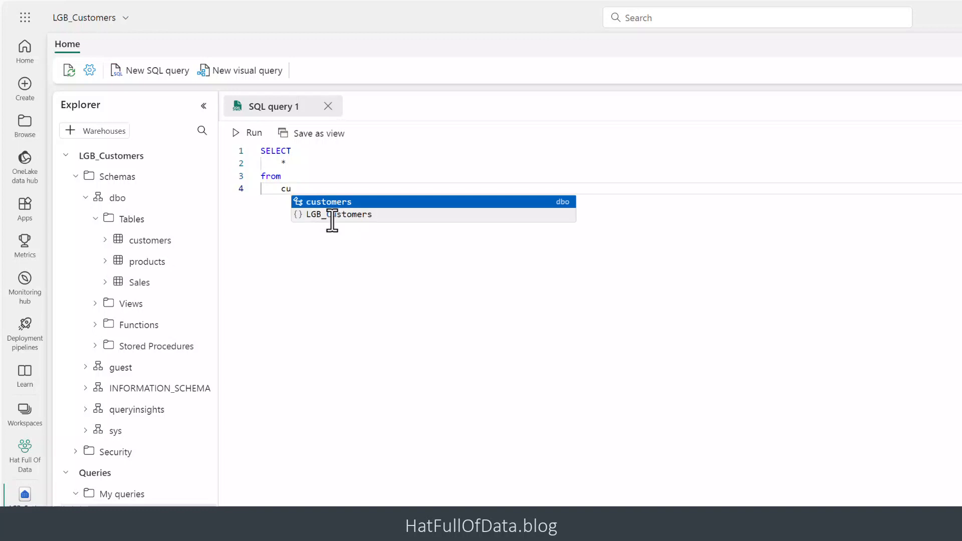
click(327, 202)
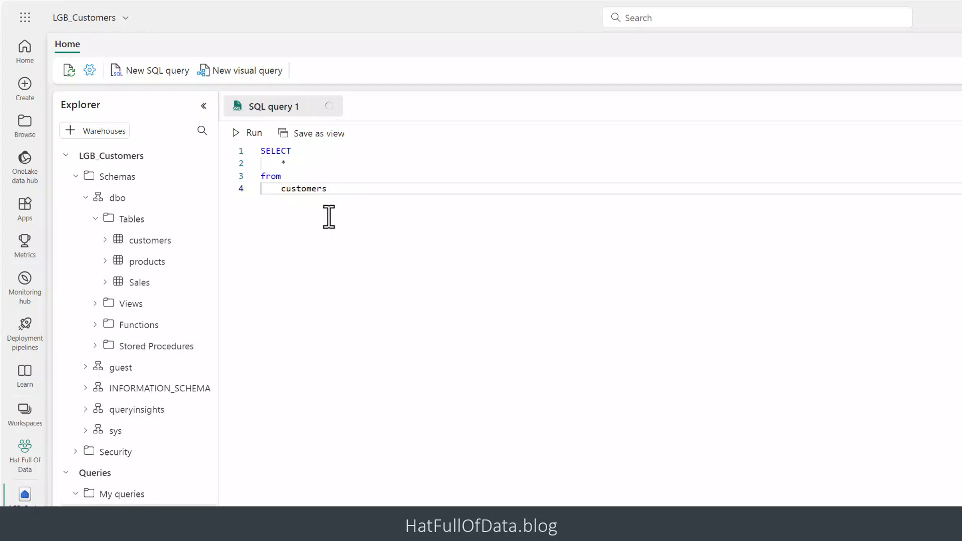
click(247, 132)
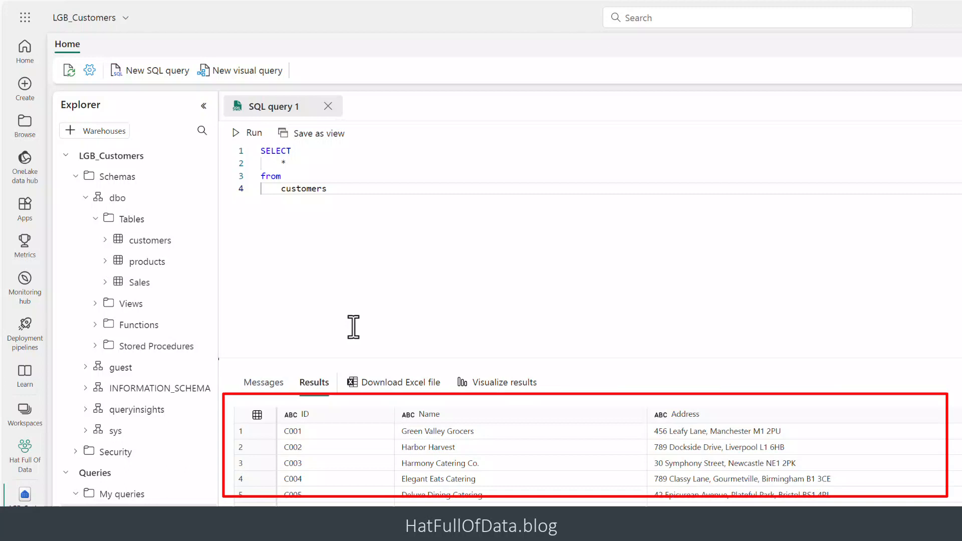
click(329, 188)
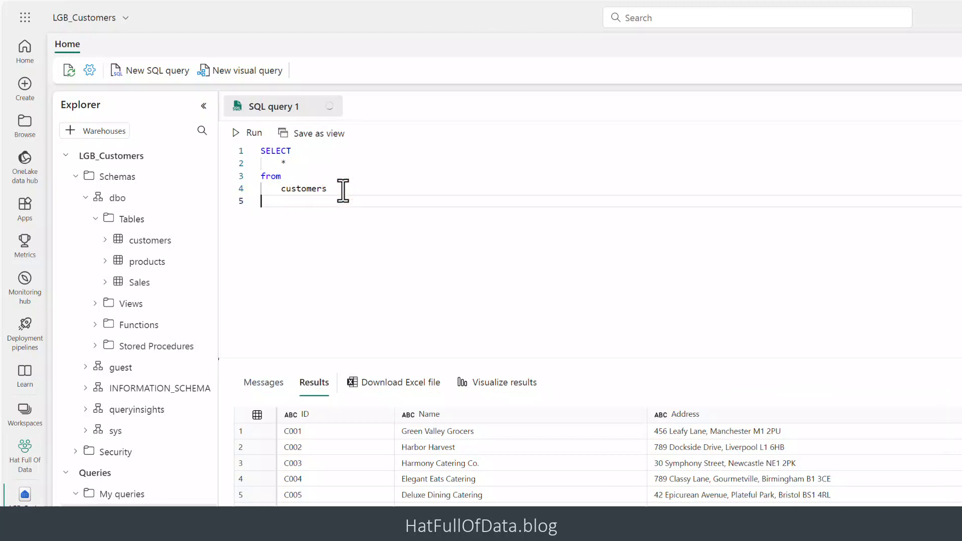
Filter the customers query with WHERE Type = 'Hotel' and run it to list hotel customers
text(w)
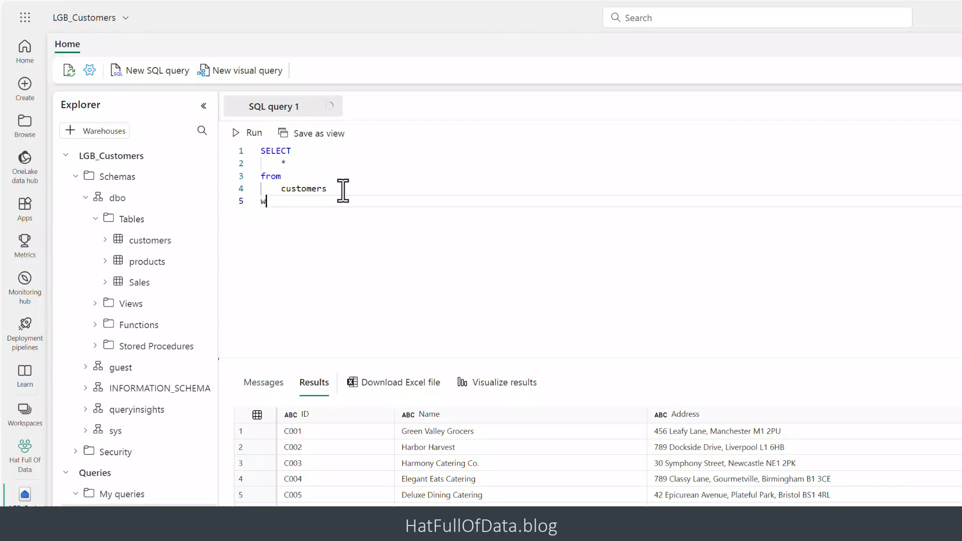
text(h)
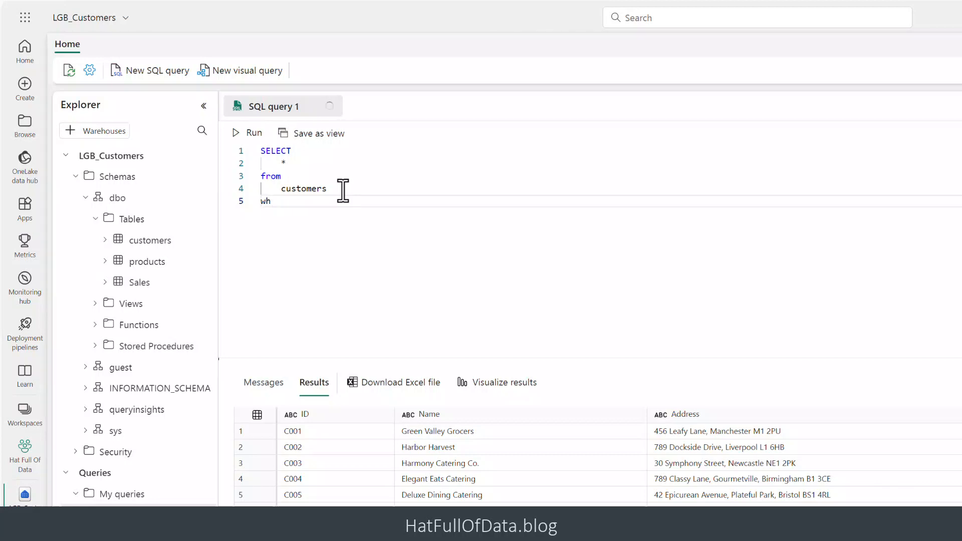
text(ere)
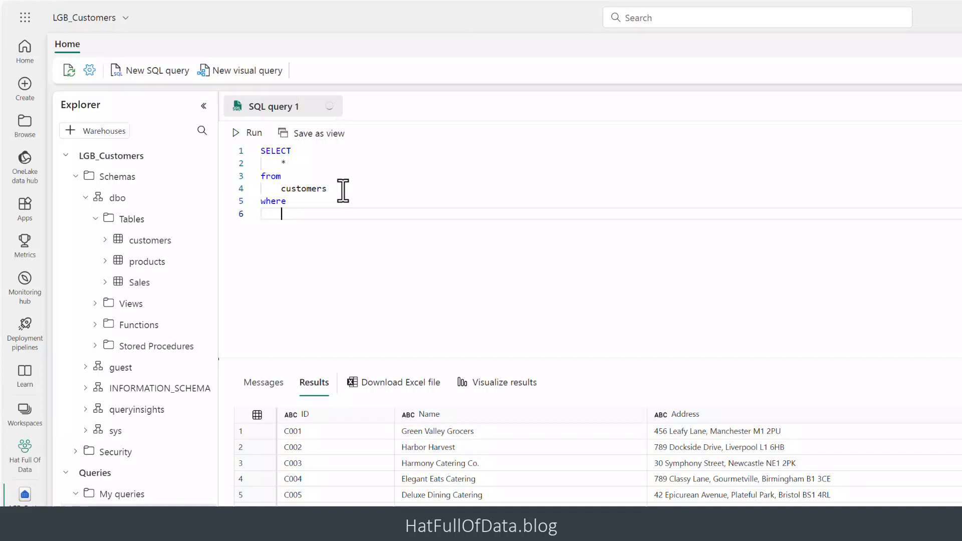
text(ty)
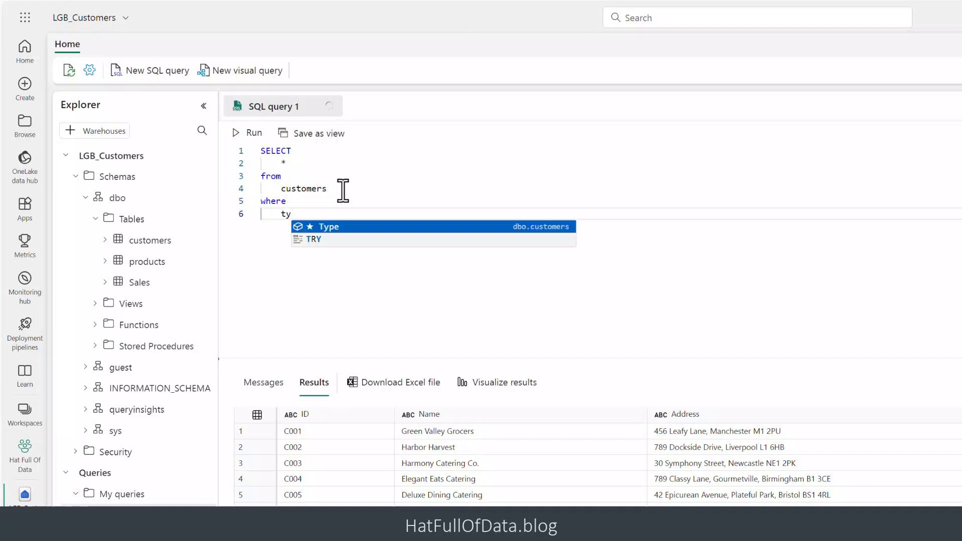
text(Type = 'Hotek)
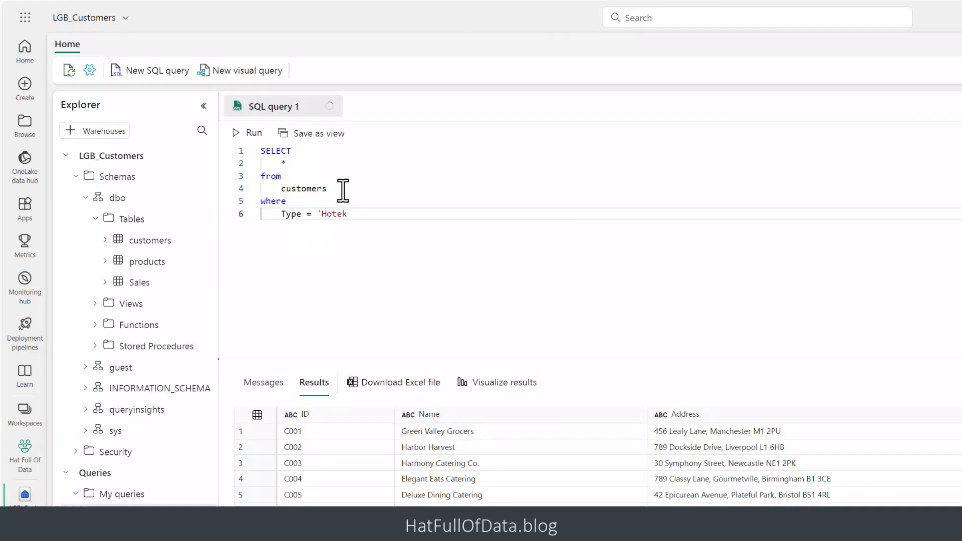
click(248, 132)
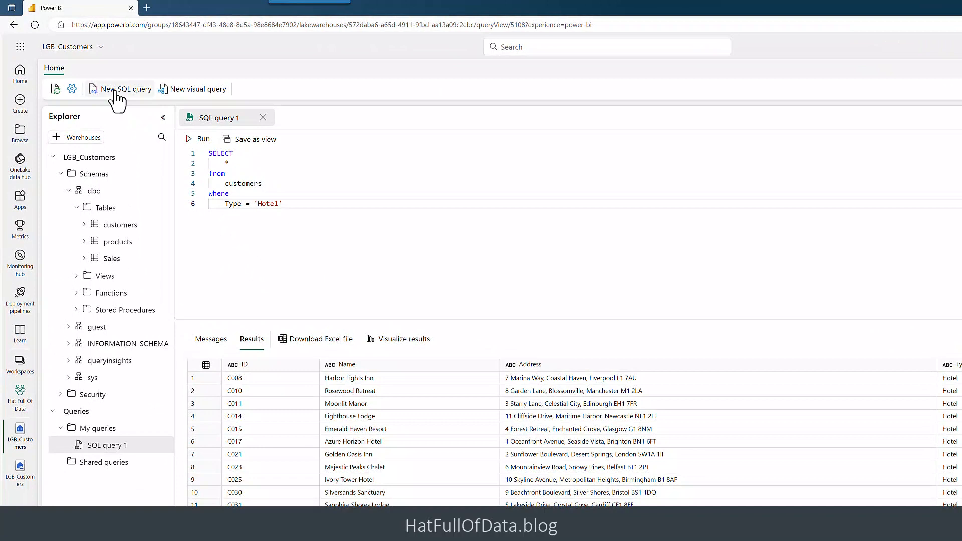
Run a second SQL query joining products and Sales for total SUM(s.Qty) per product
click(126, 88)
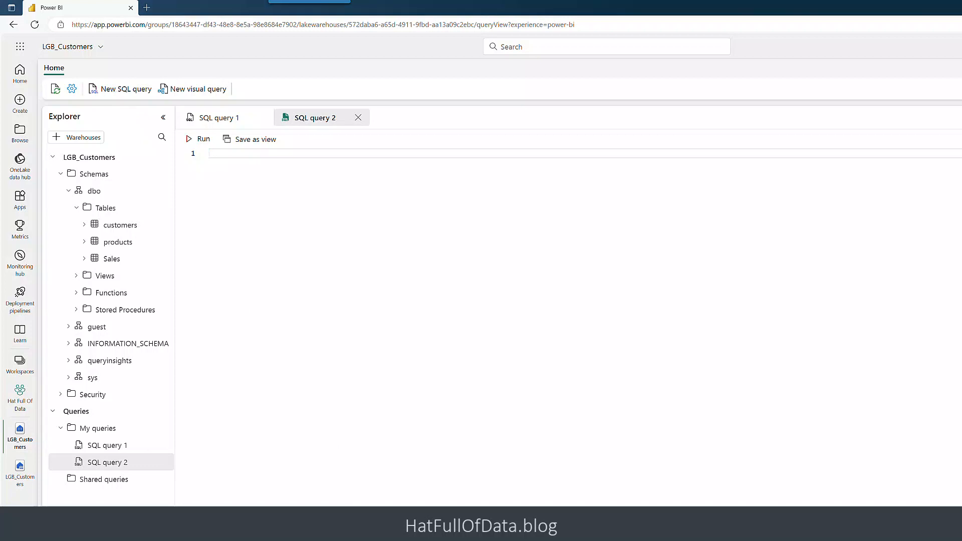
text(SELECT)
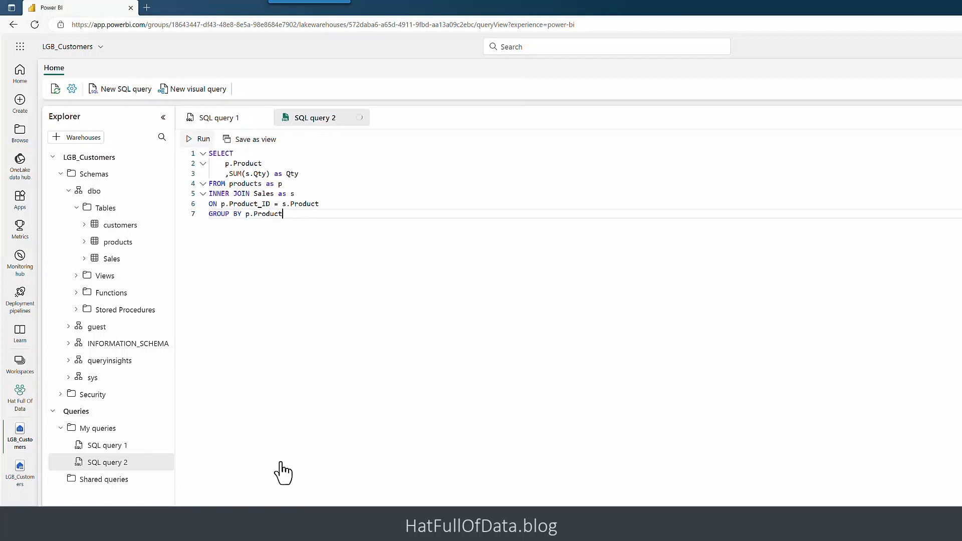
click(198, 138)
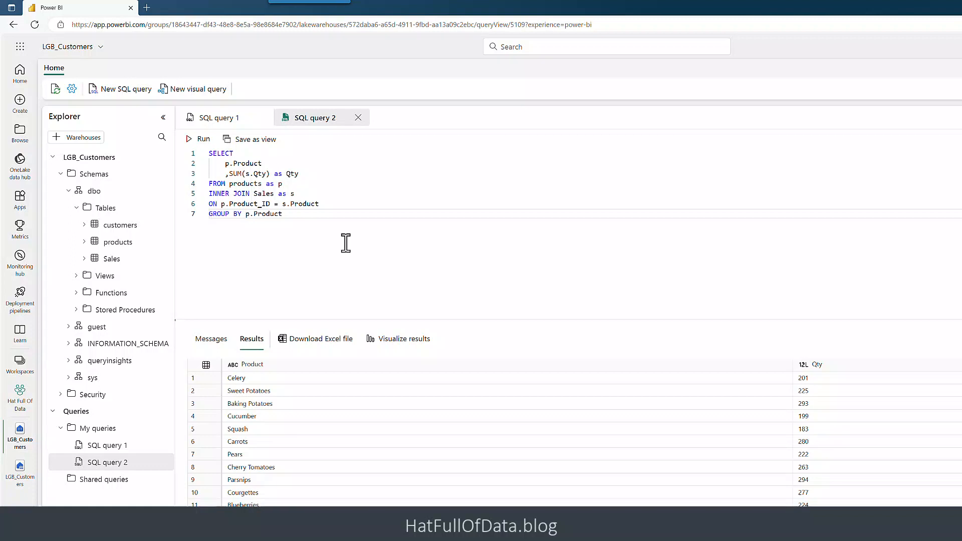
mouse_move(346, 217)
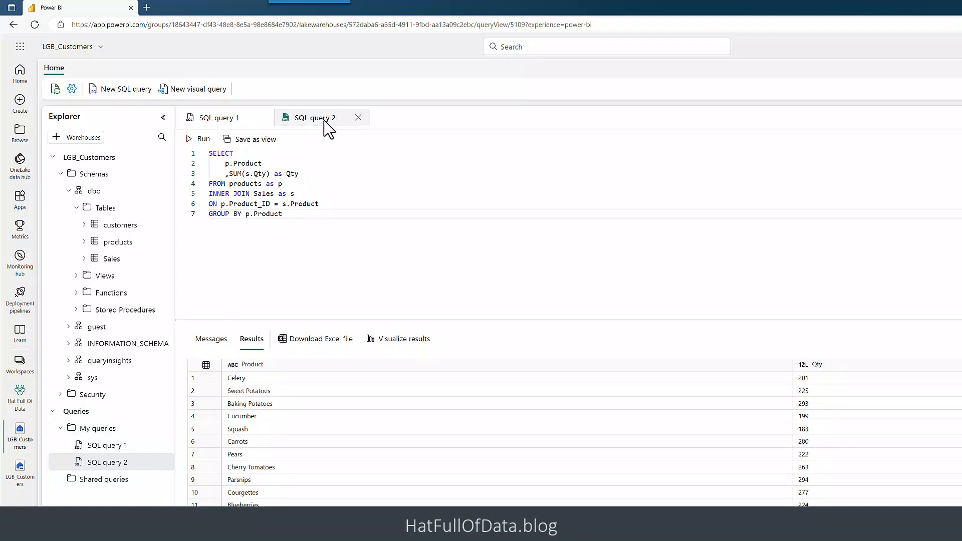
mouse_move(317, 119)
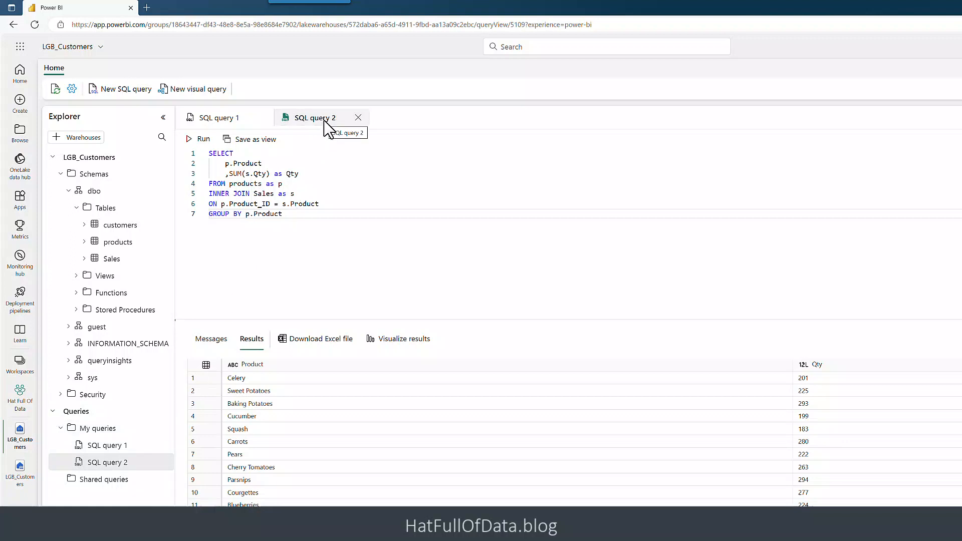
Rename SQL query 2 to 'Product Qty Sold' and select its whole query text
click(358, 118)
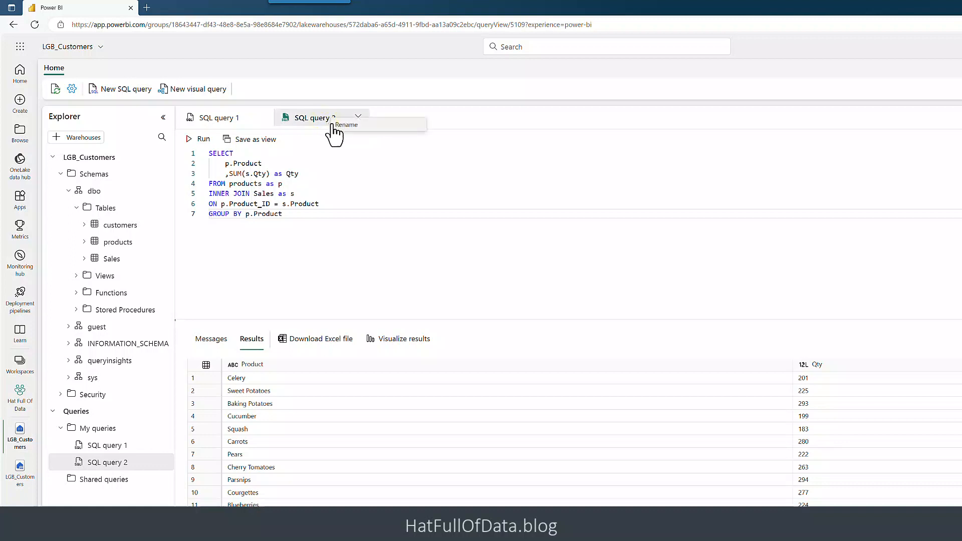
click(346, 125)
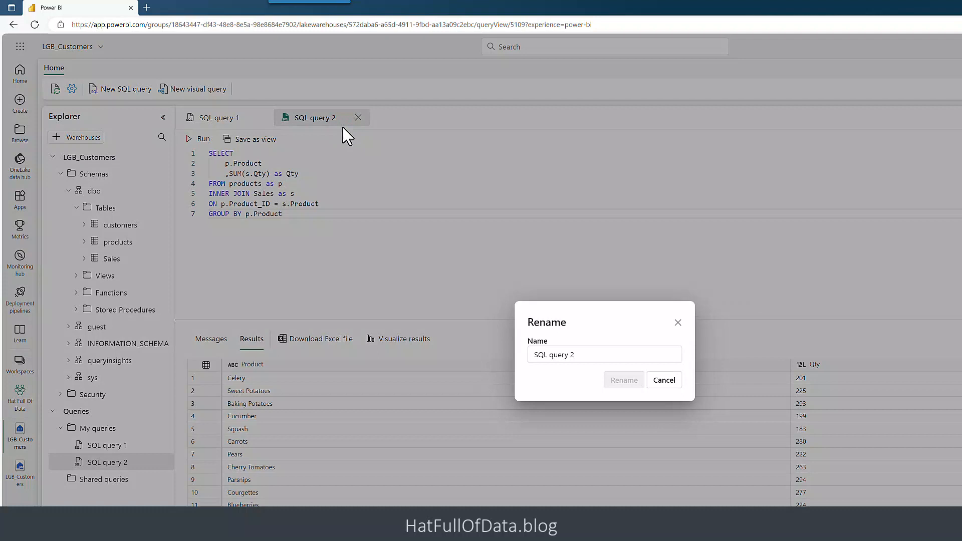
click(604, 354)
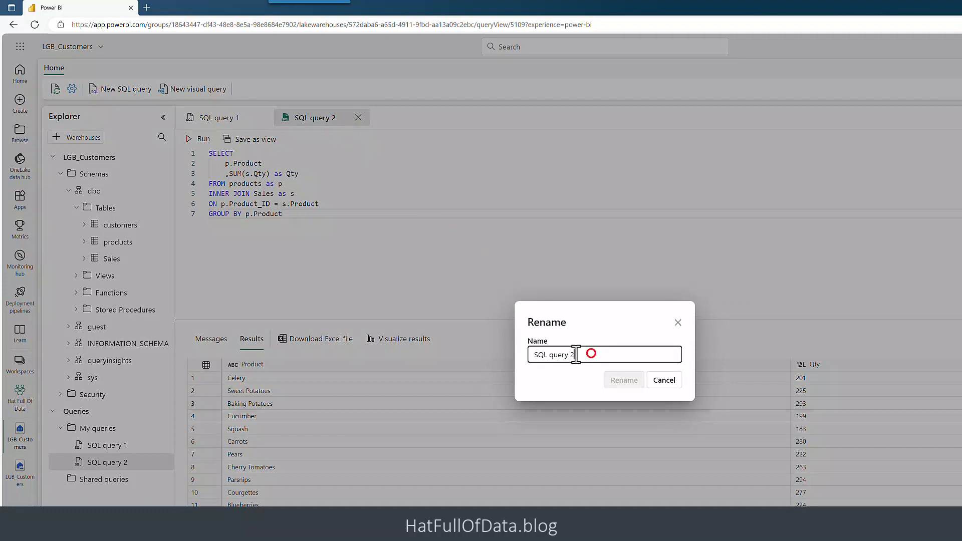
text(Product Qty Sold)
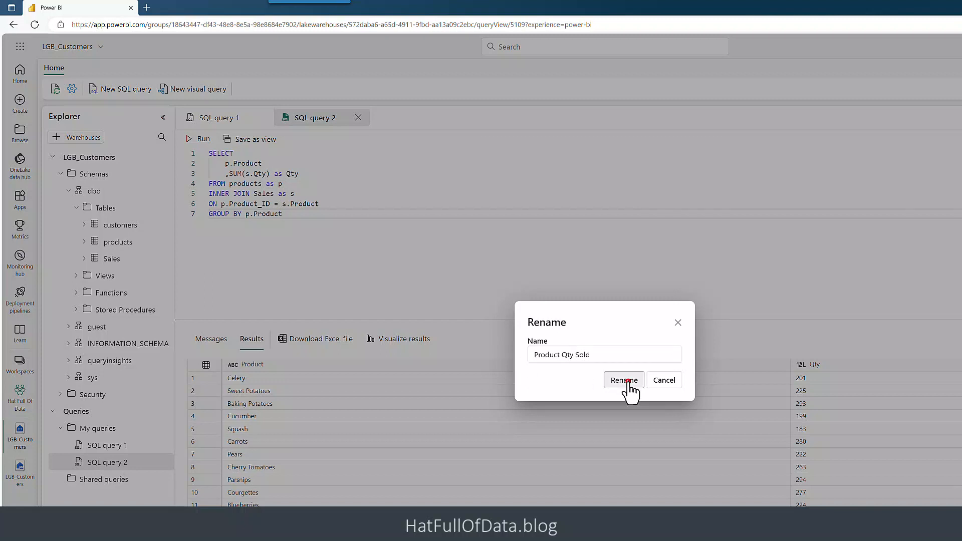
click(623, 380)
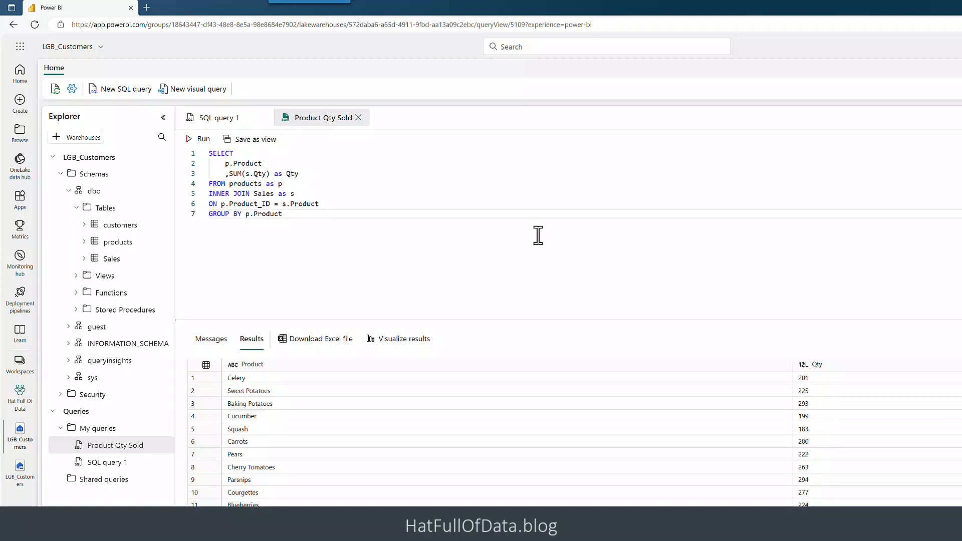
mouse_move(314, 212)
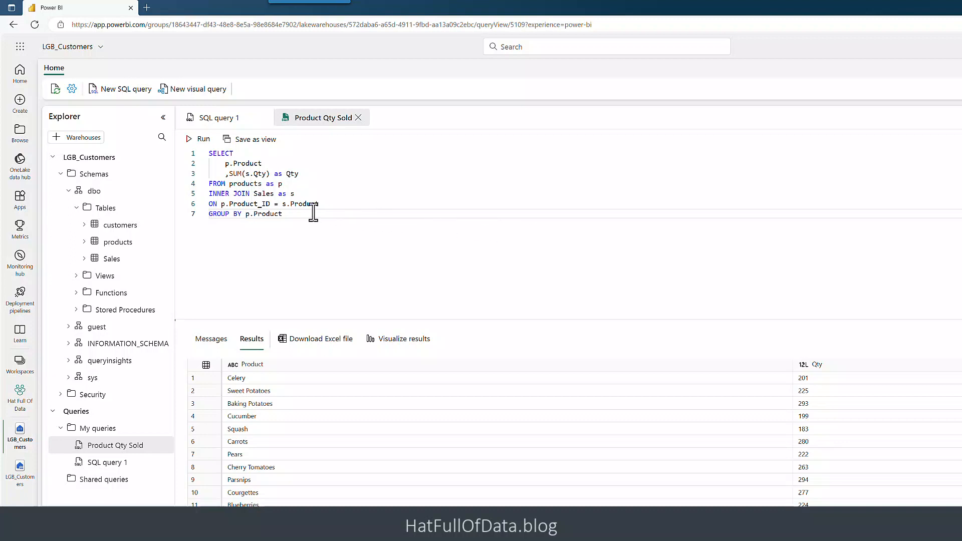
key(ctrl+a)
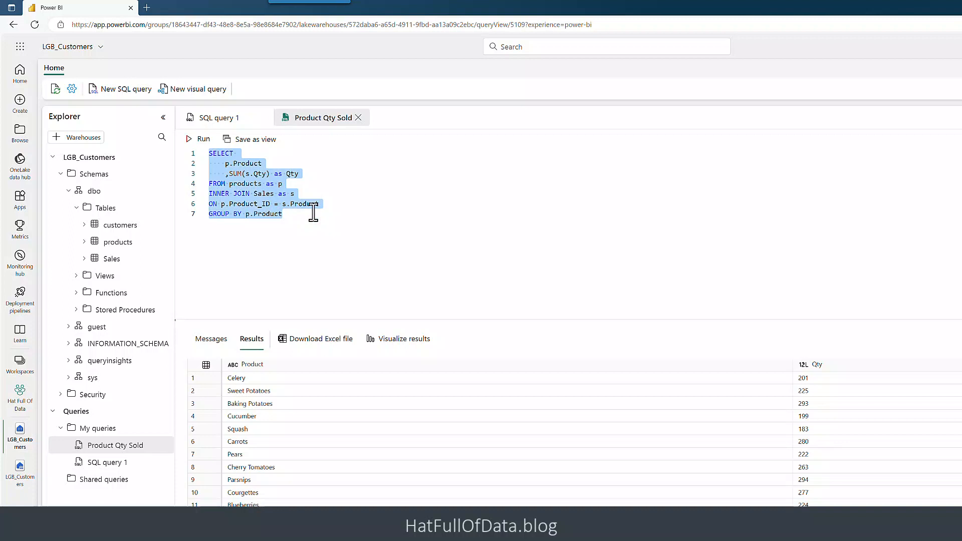
mouse_move(265, 150)
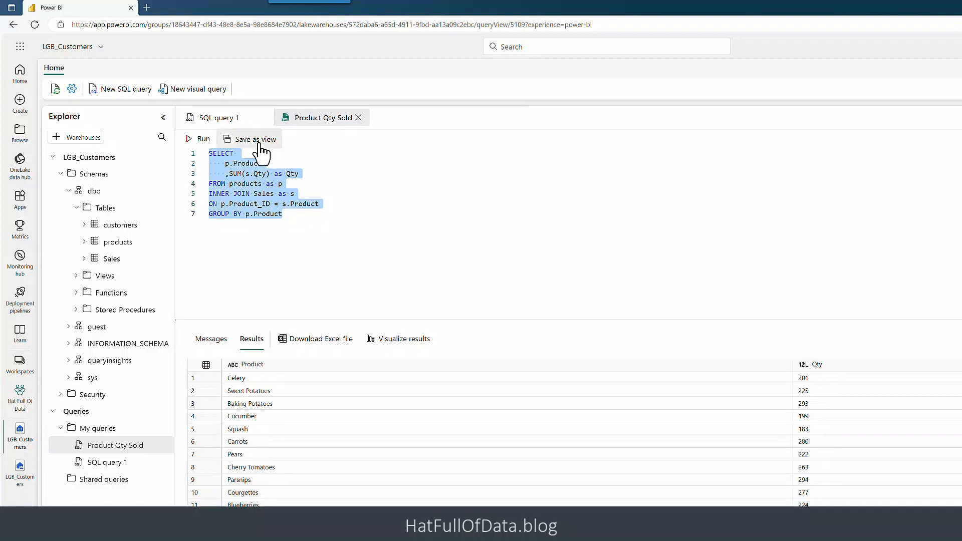
Save the Product Qty Sold query as a dbo view named Products_Sold
click(254, 138)
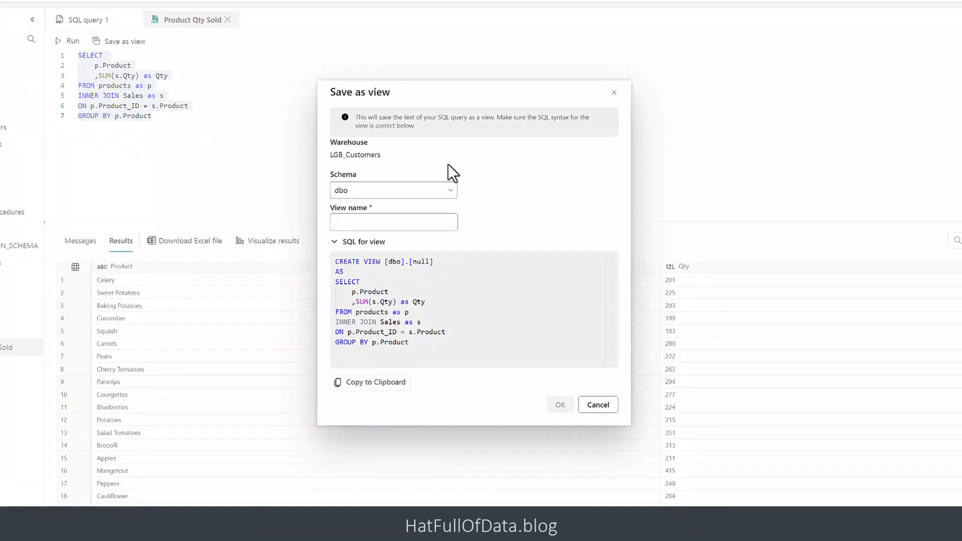
text(Products S)
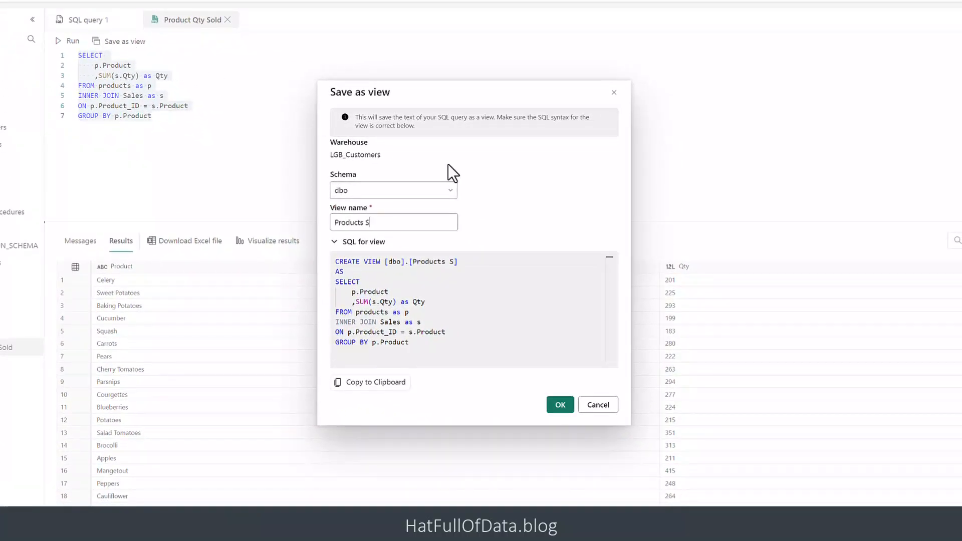
text(old)
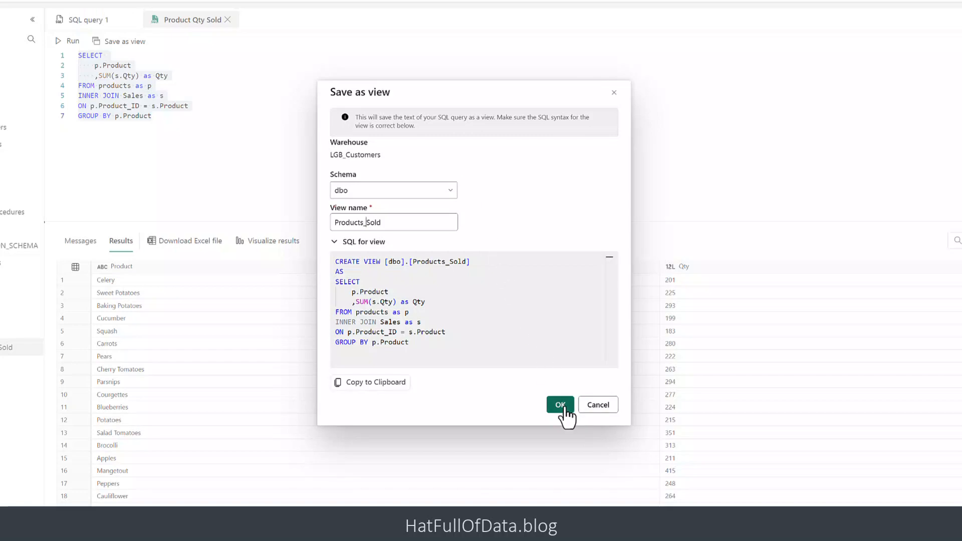
click(558, 406)
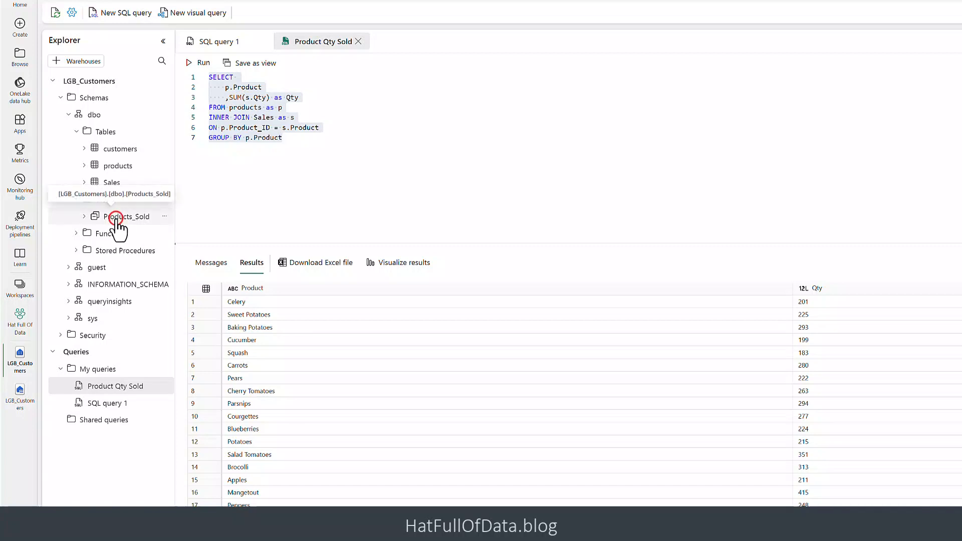
Preview the Products_Sold view's data, listing 20 products with quantities sold
click(126, 216)
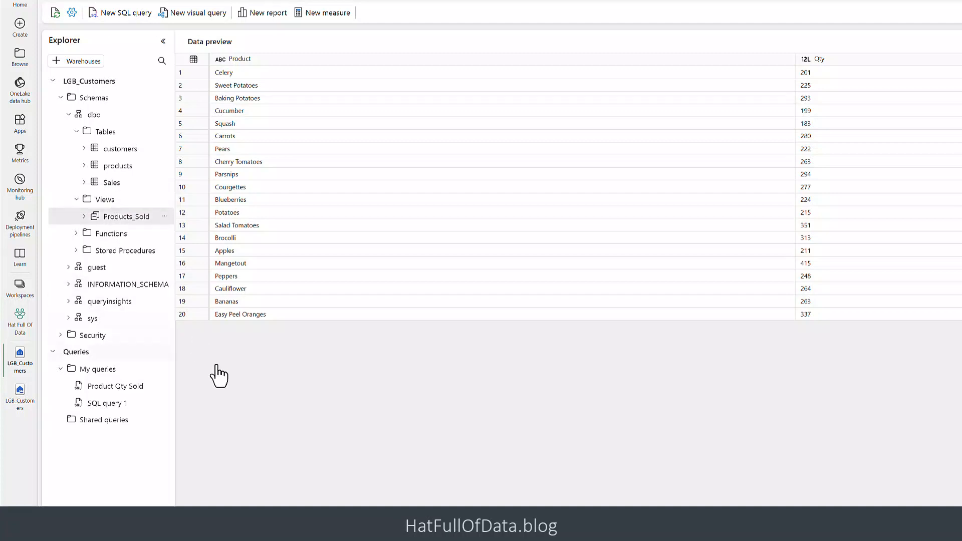
mouse_move(236, 393)
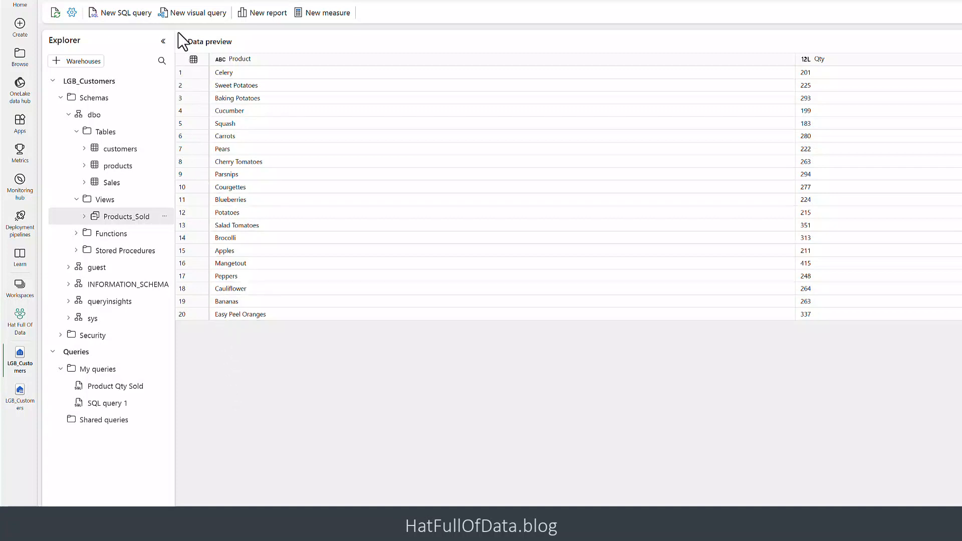
mouse_move(197, 24)
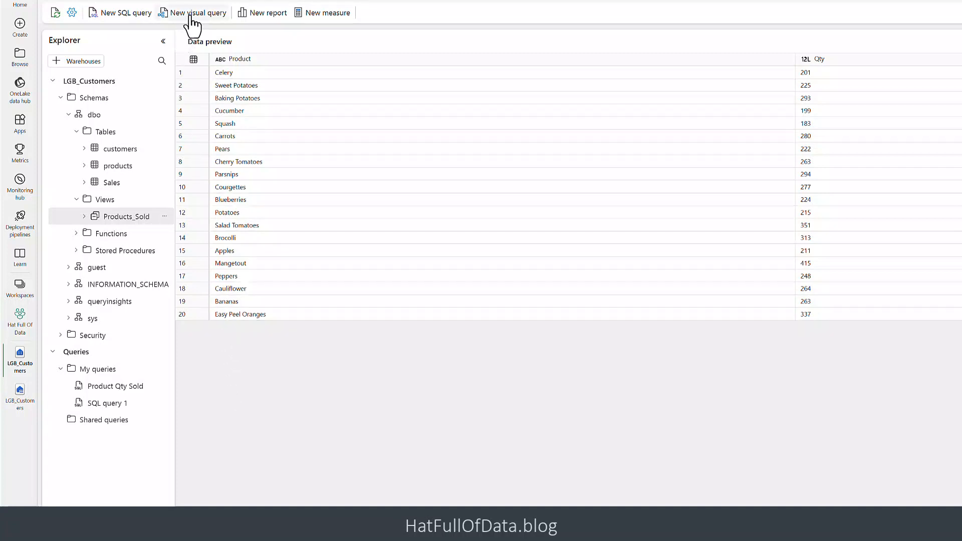
click(199, 12)
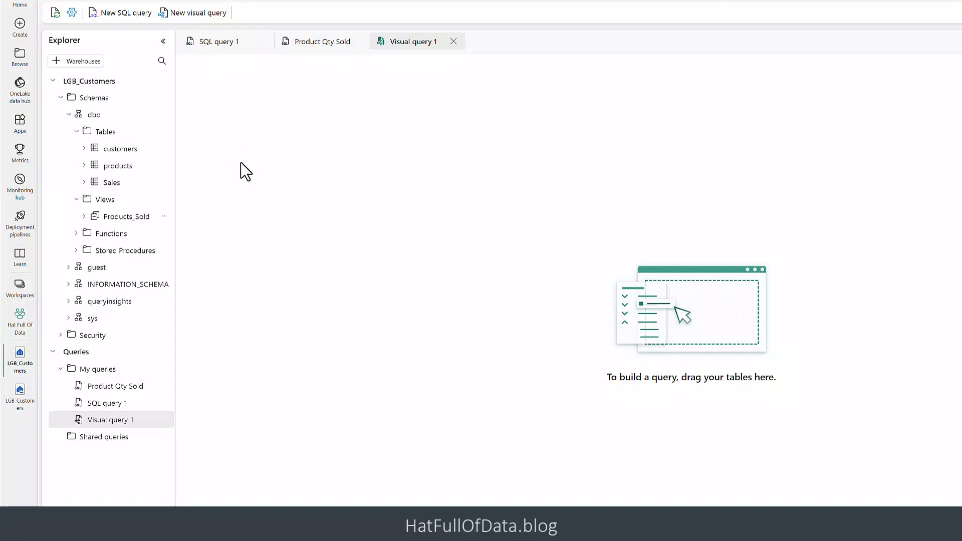
mouse_move(122, 200)
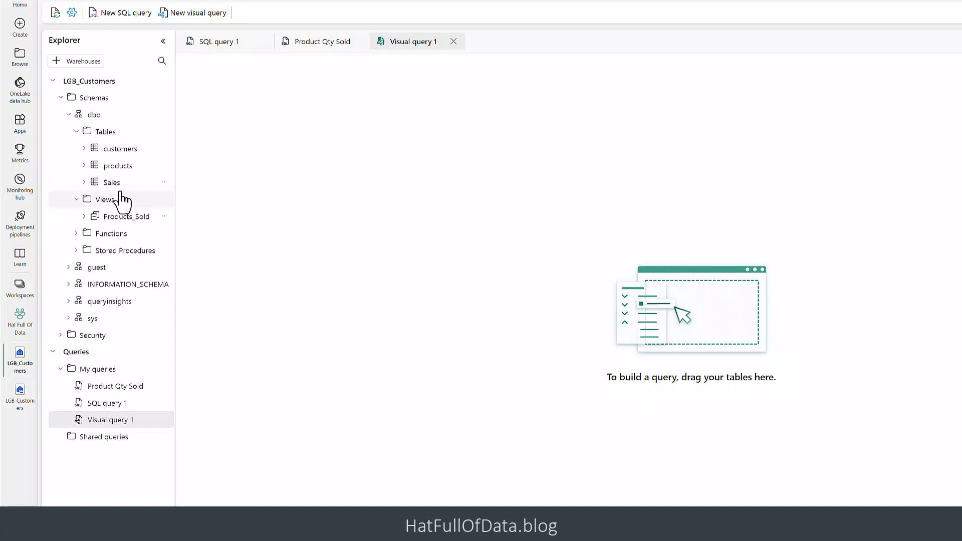
mouse_move(111, 183)
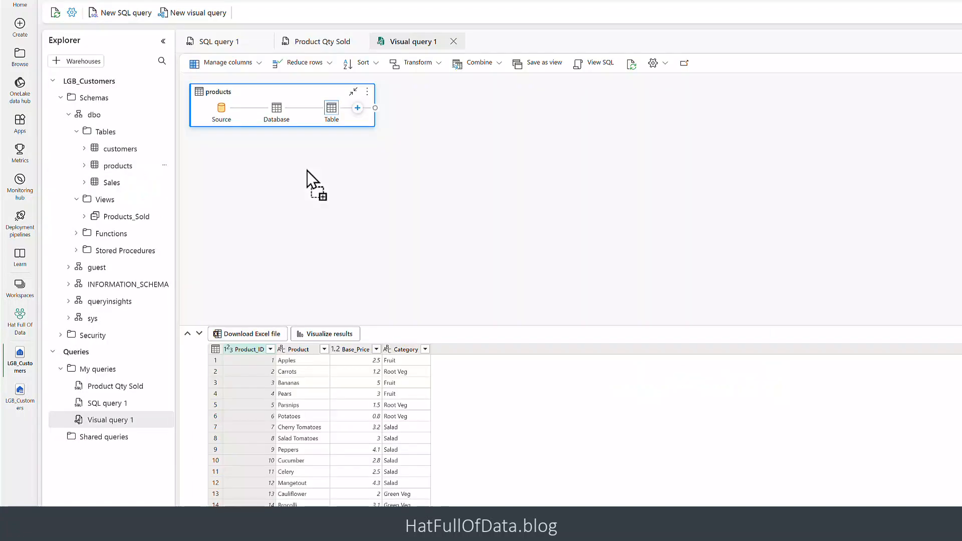
mouse_move(374, 262)
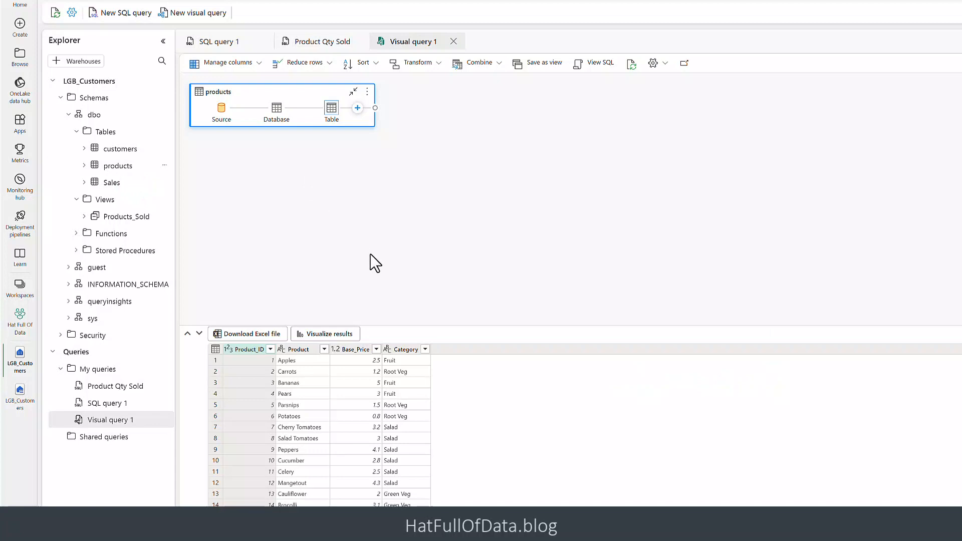
mouse_move(387, 325)
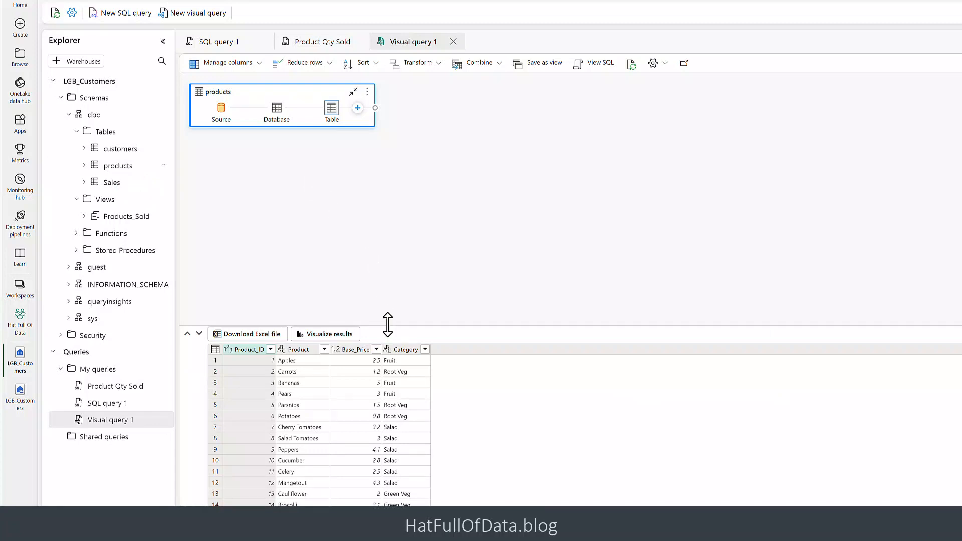
mouse_move(385, 211)
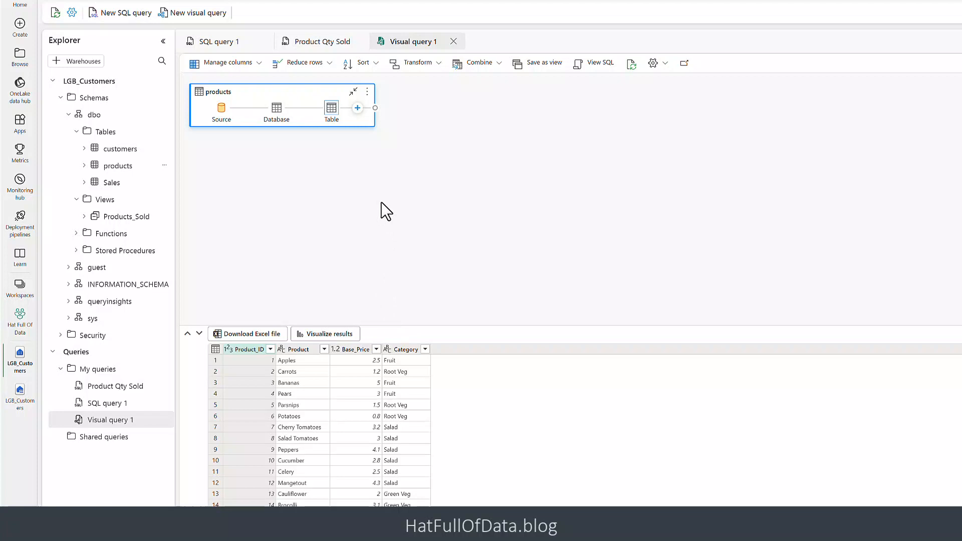
mouse_move(384, 202)
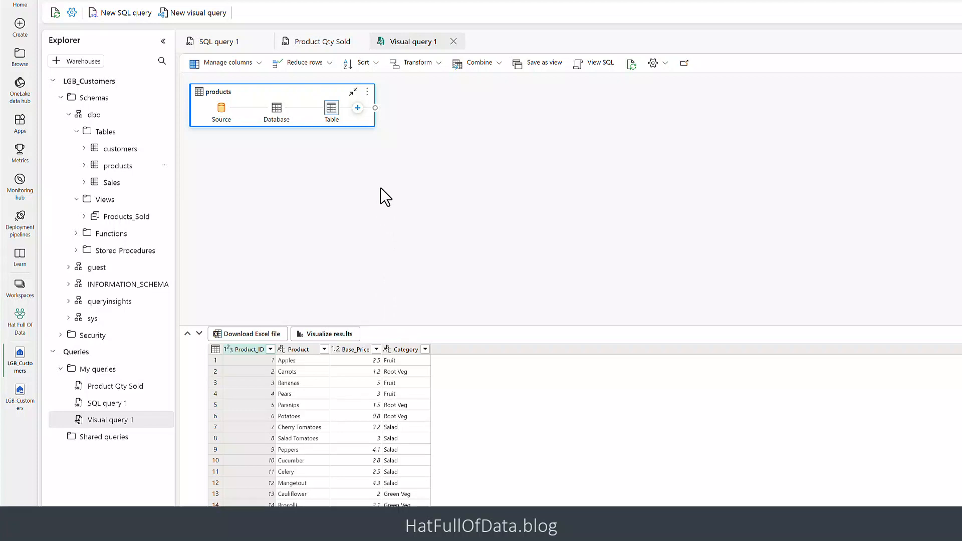
mouse_move(409, 194)
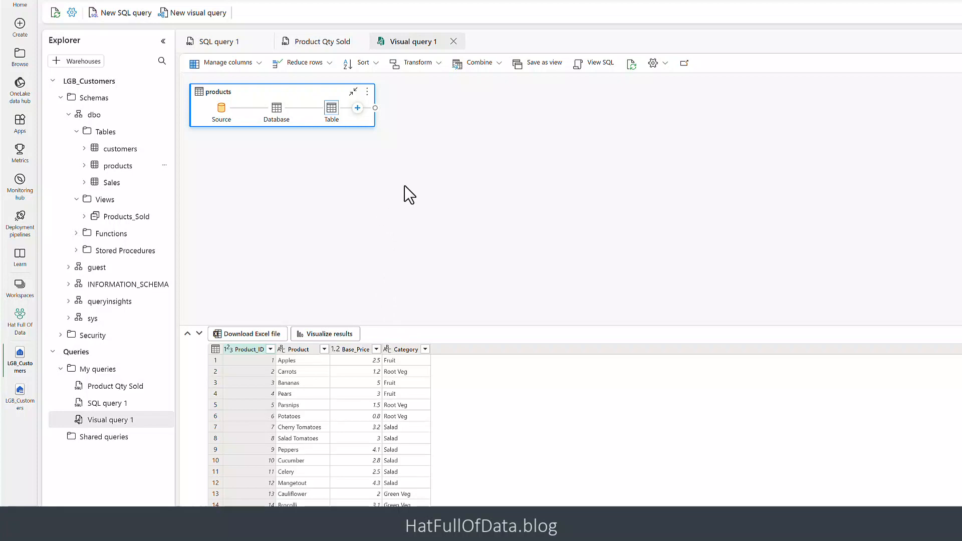
mouse_move(411, 194)
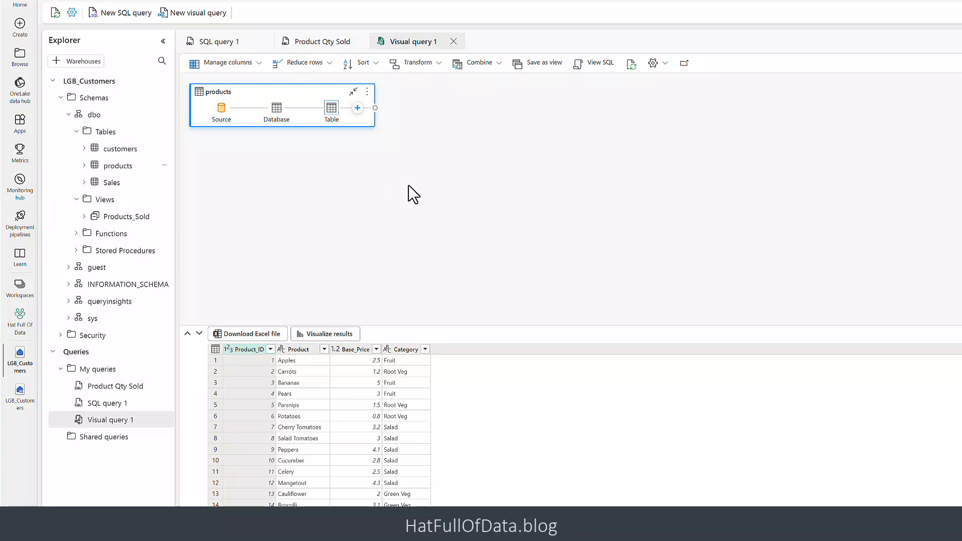
mouse_move(362, 122)
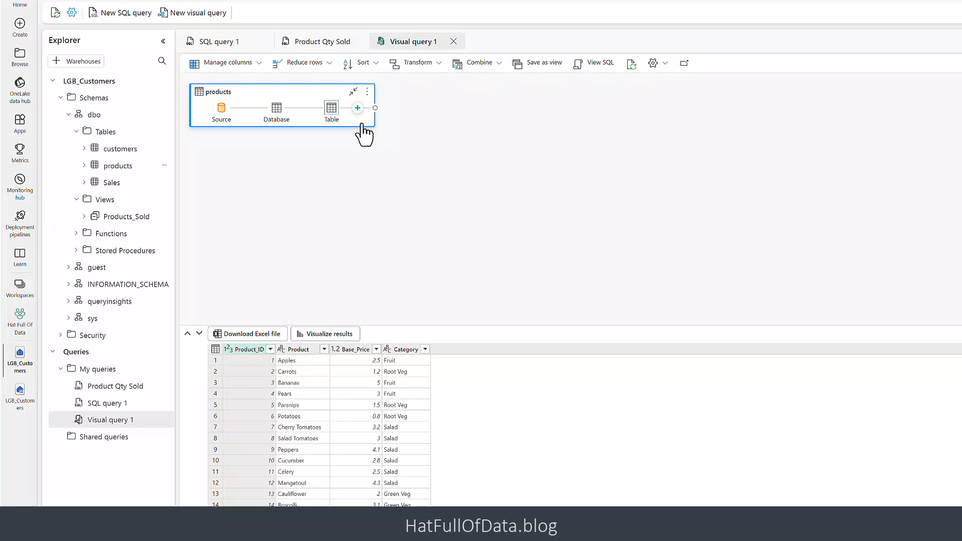
click(358, 108)
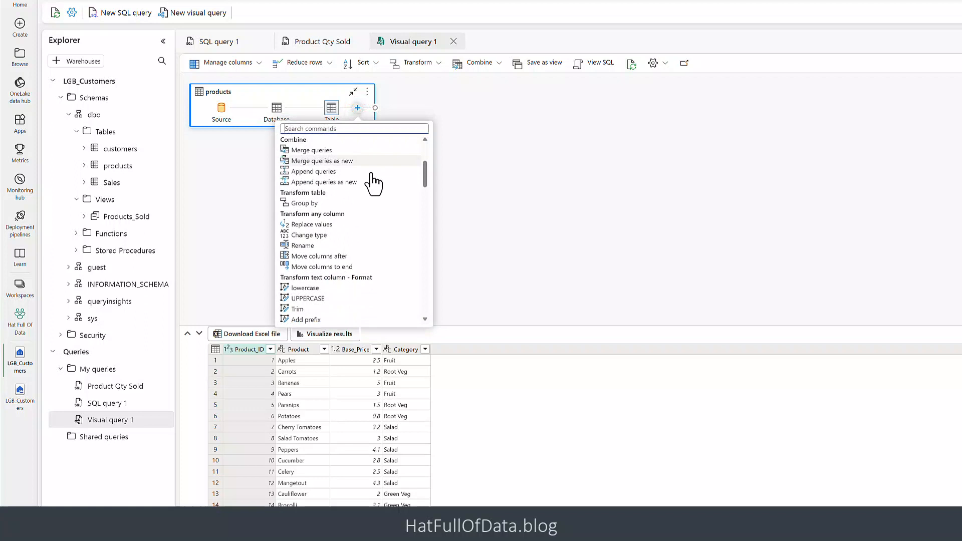
scroll(down, 3)
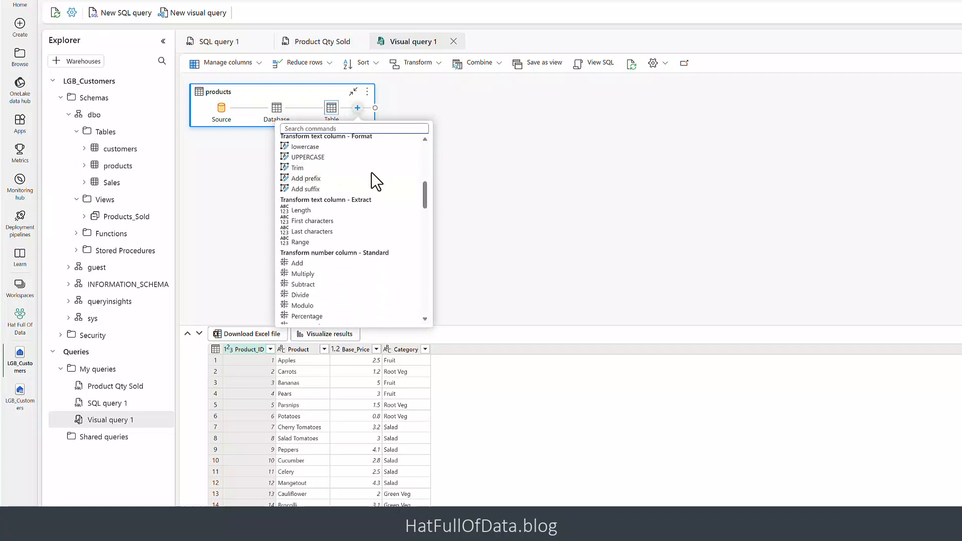
click(529, 217)
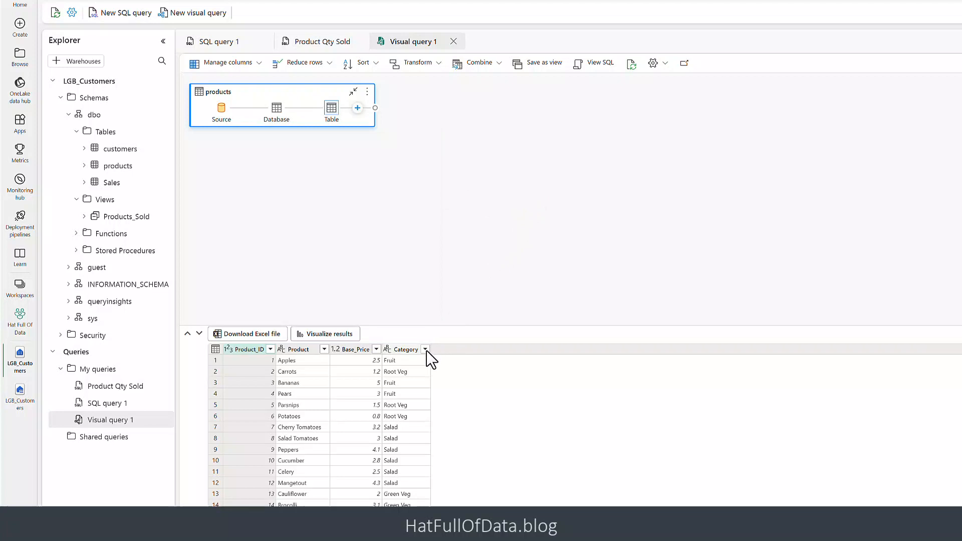
Filter the Category column to Root Veg only, leaving five rows, and inspect the Filtered rows step
click(425, 349)
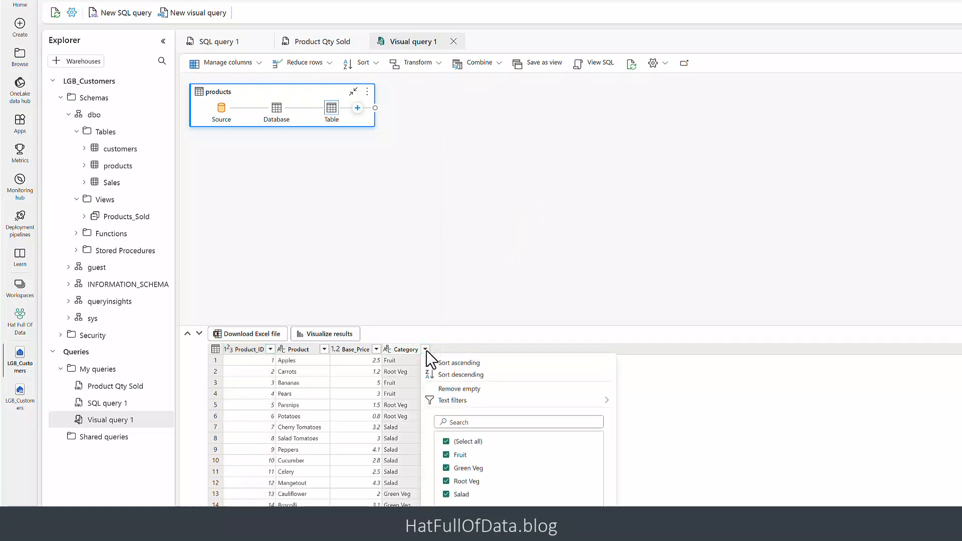
click(447, 441)
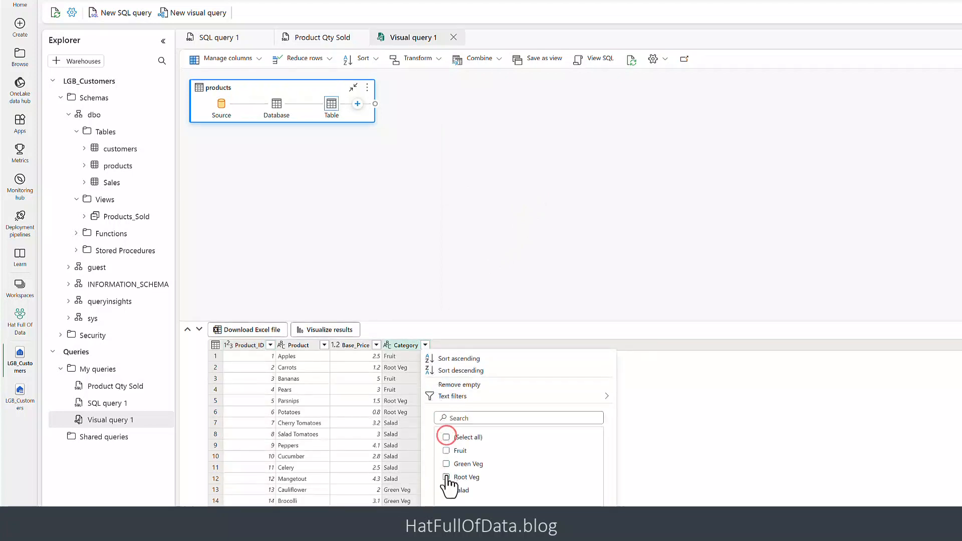
click(446, 477)
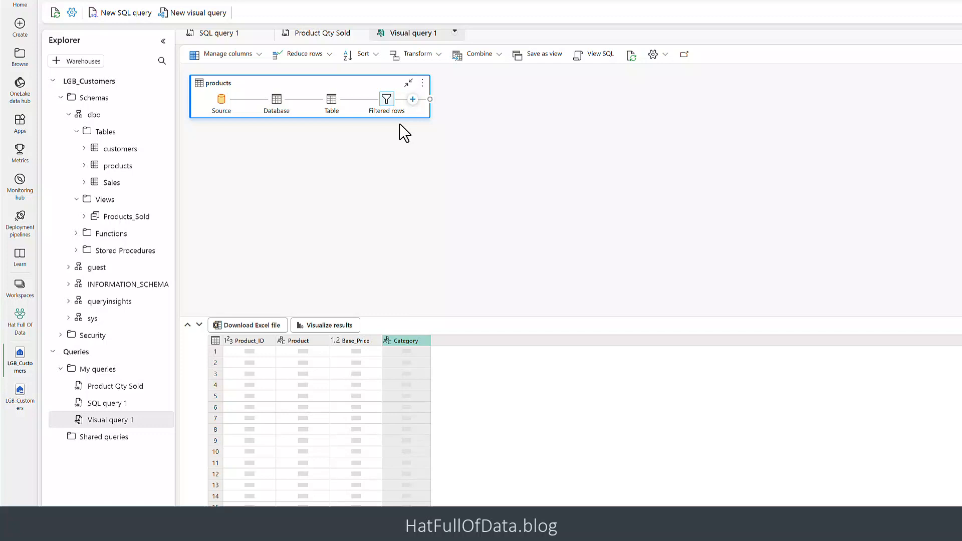
click(387, 99)
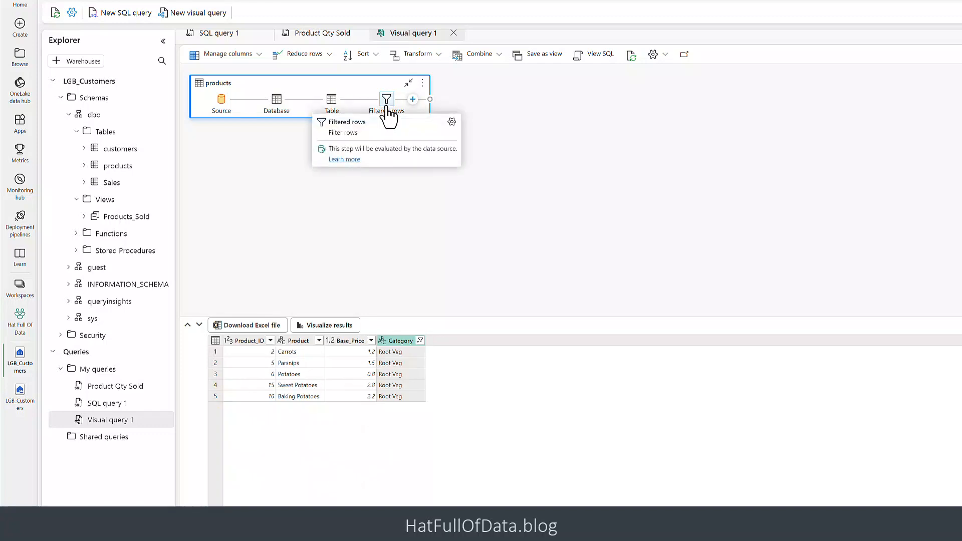
mouse_move(436, 211)
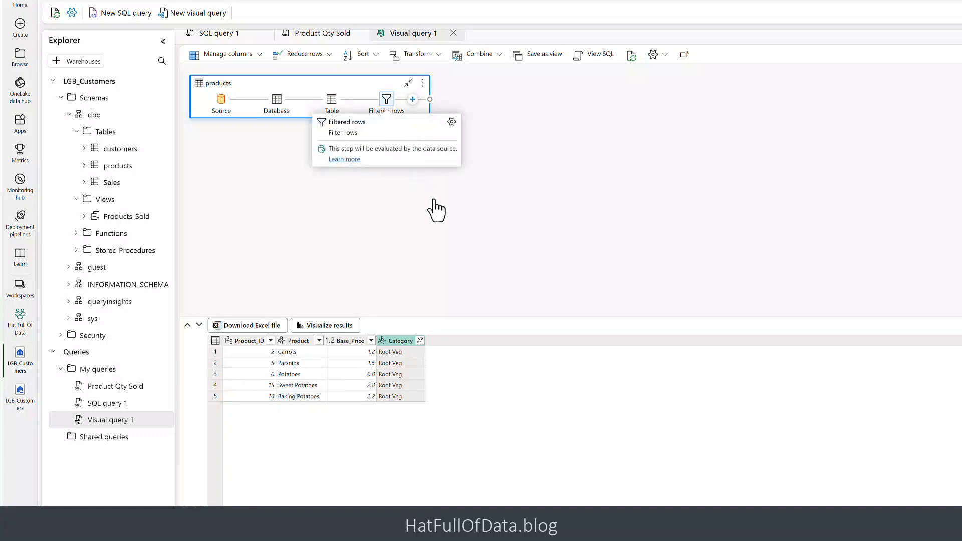
mouse_move(451, 233)
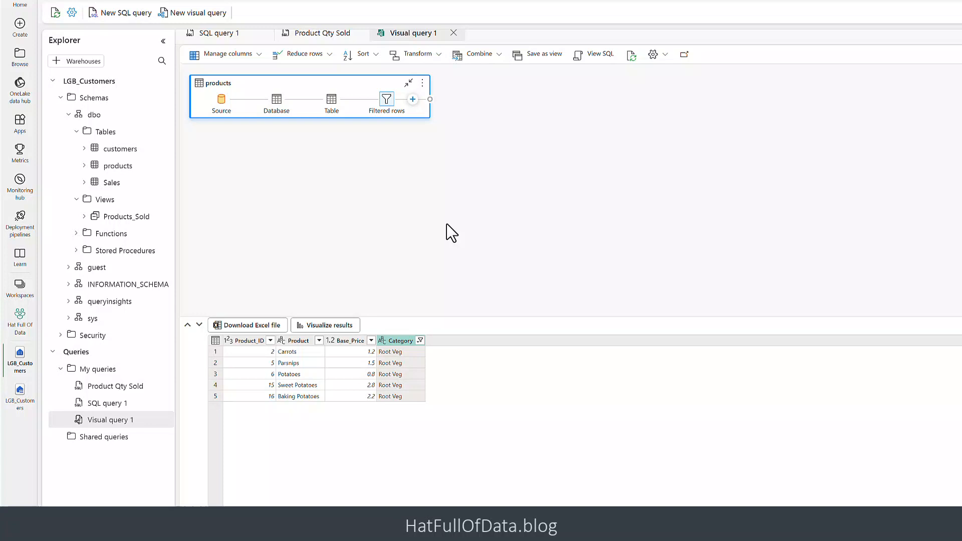
mouse_move(582, 75)
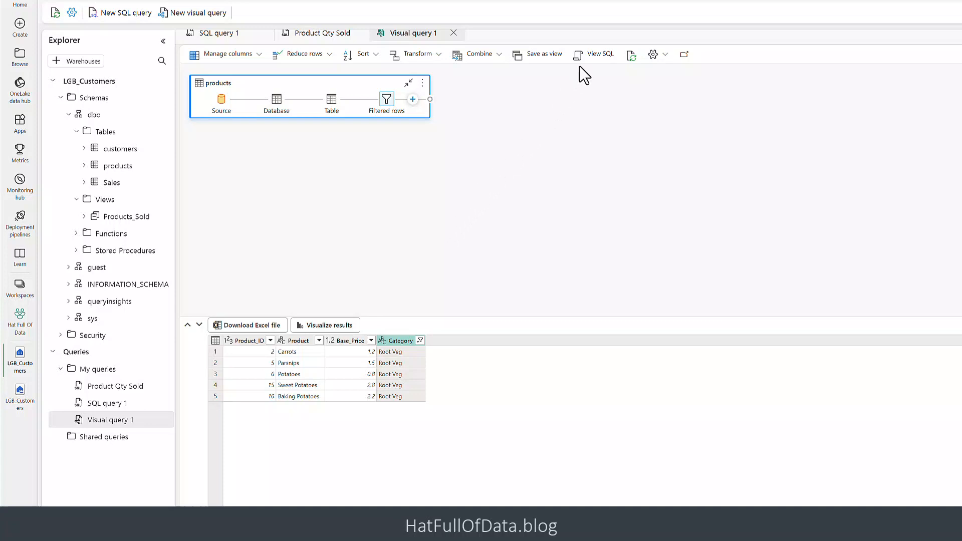
click(593, 54)
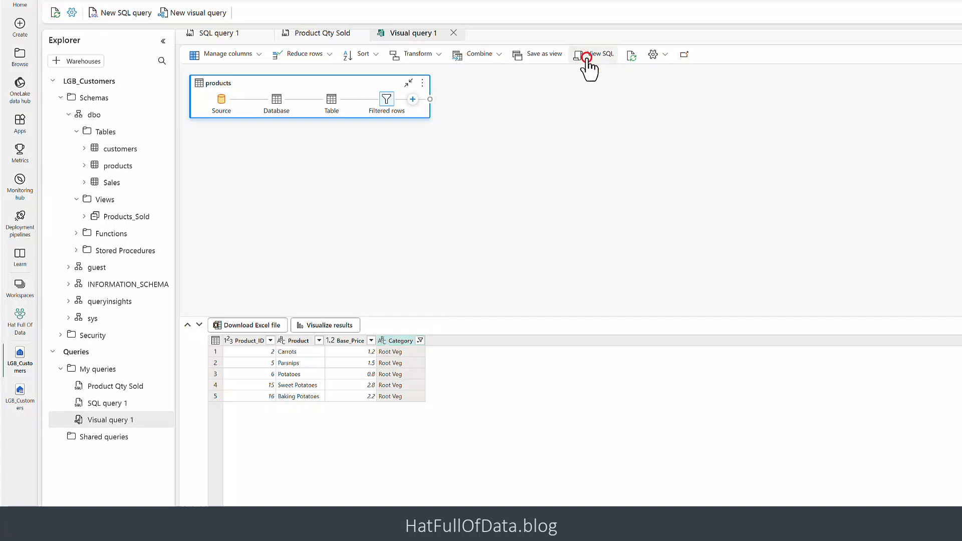
click(596, 54)
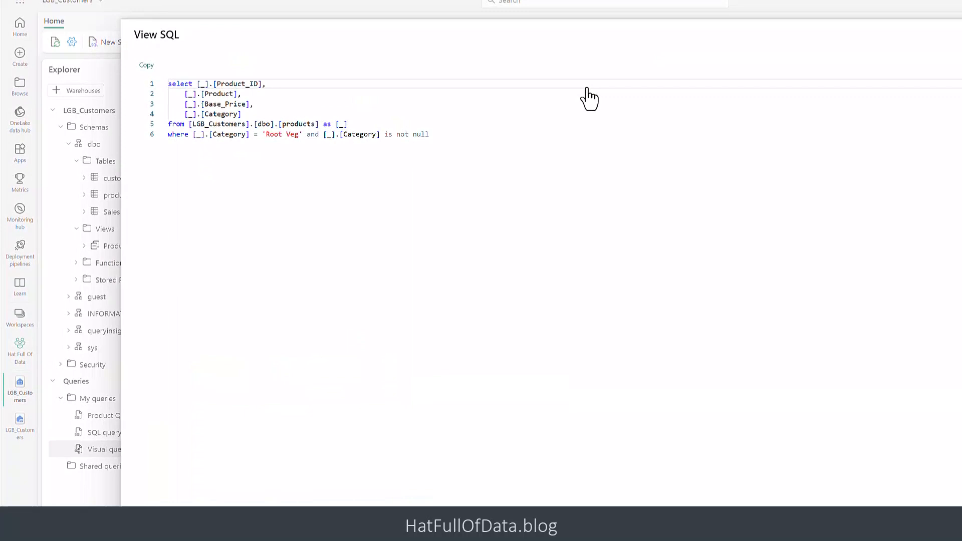
mouse_move(588, 88)
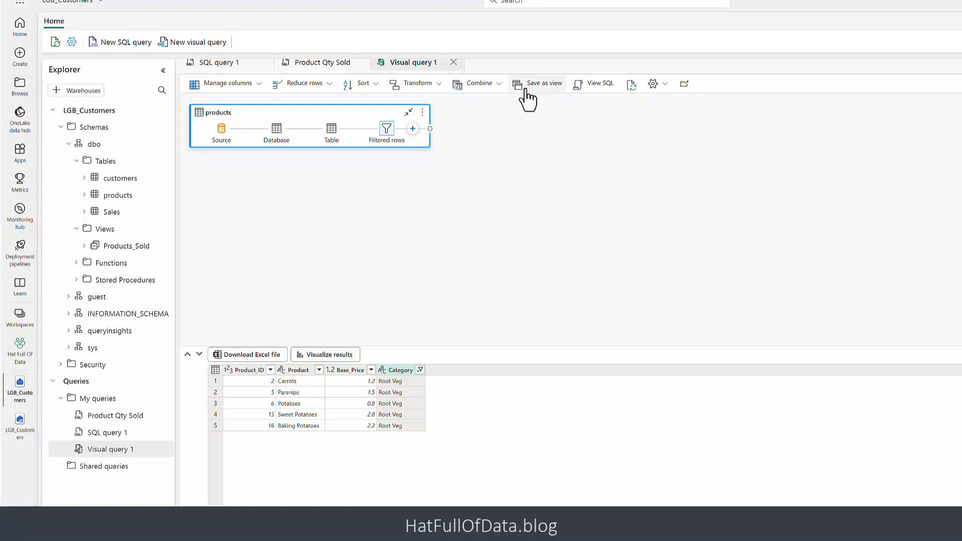
Save the filtered visual query as a dbo view named Root Veg
click(542, 83)
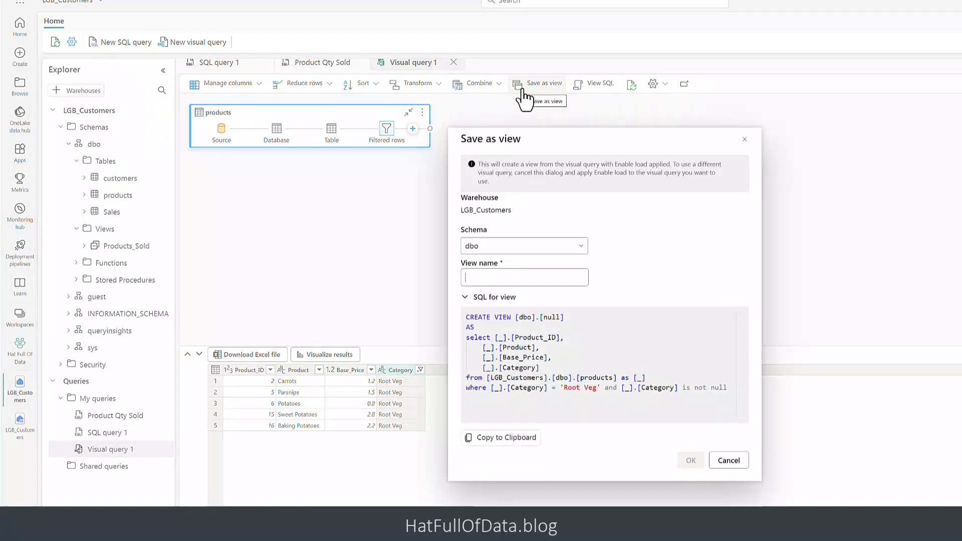
text(Root Veg)
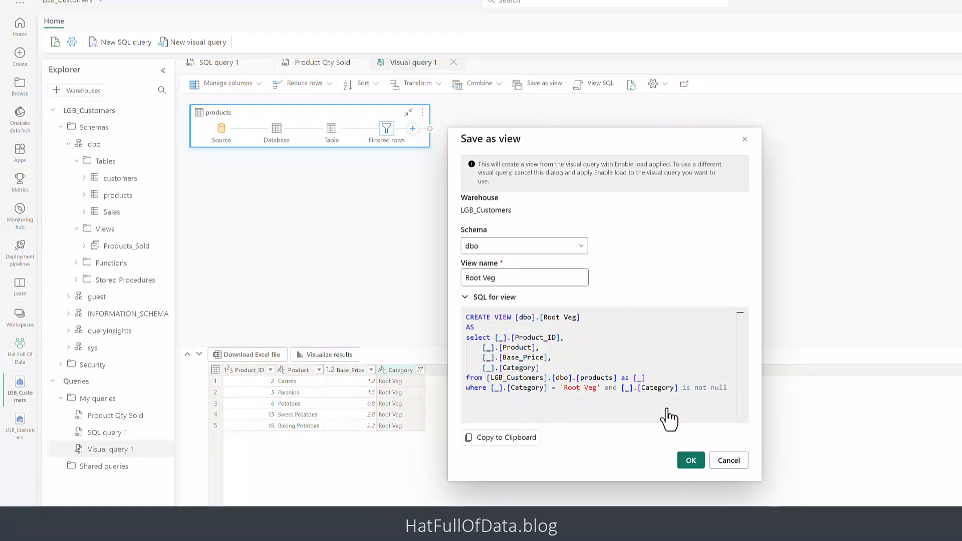
click(691, 460)
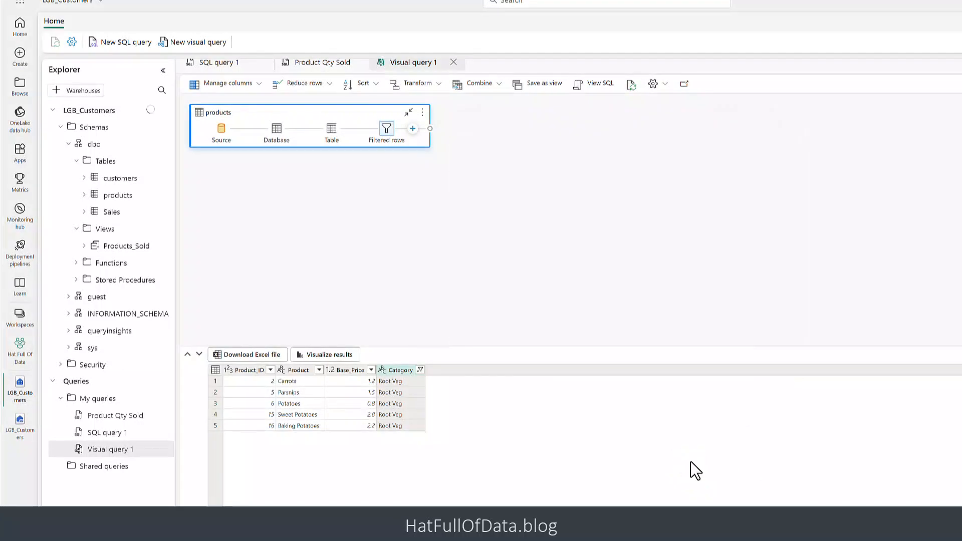
mouse_move(692, 474)
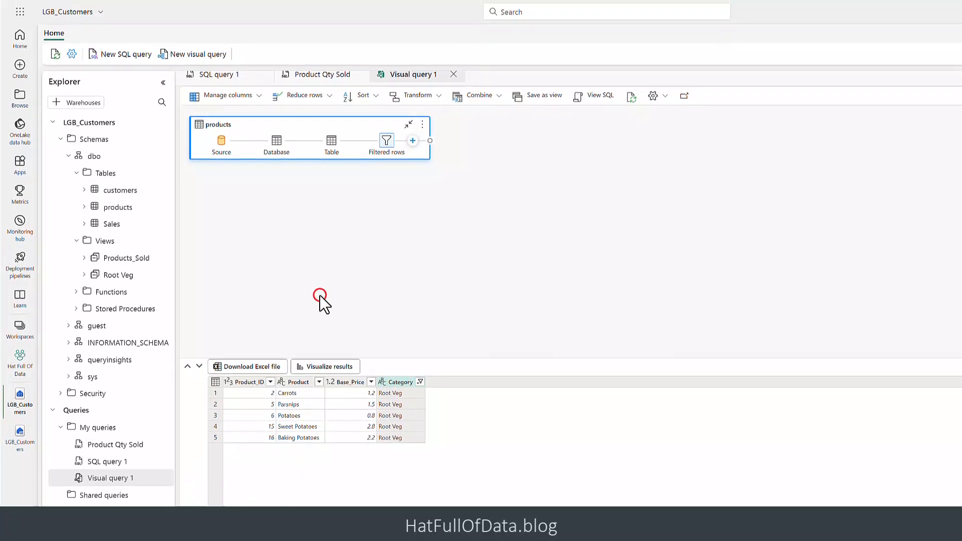
mouse_move(324, 307)
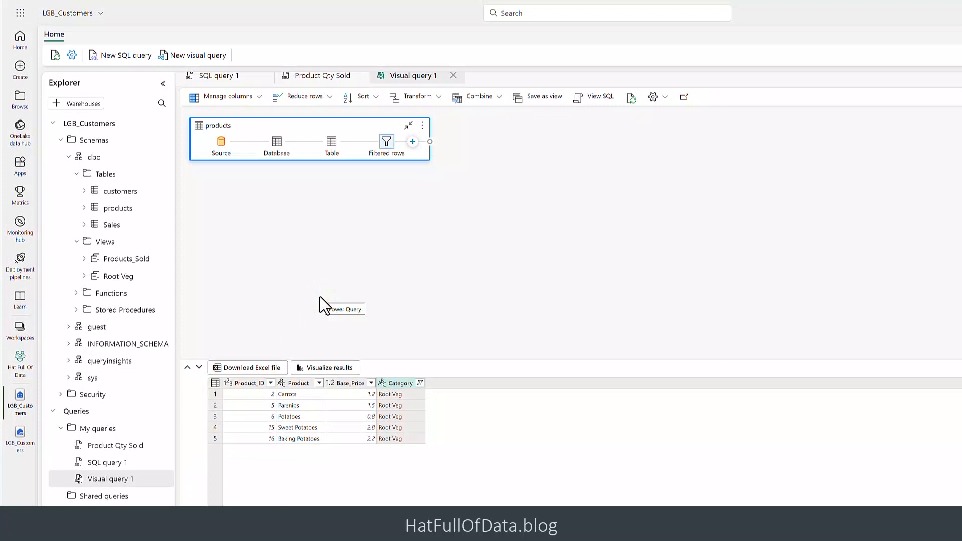